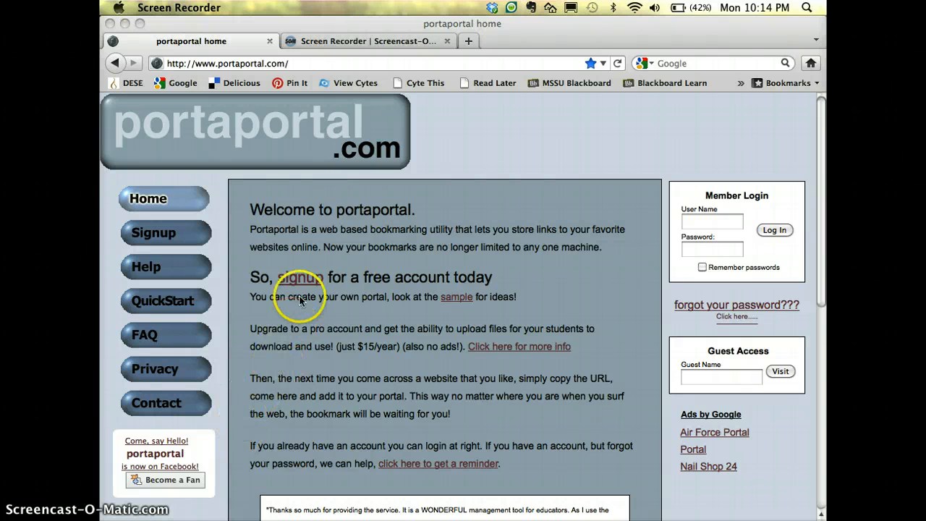
{"action": "mouse_move", "coordinate": [159, 235]}
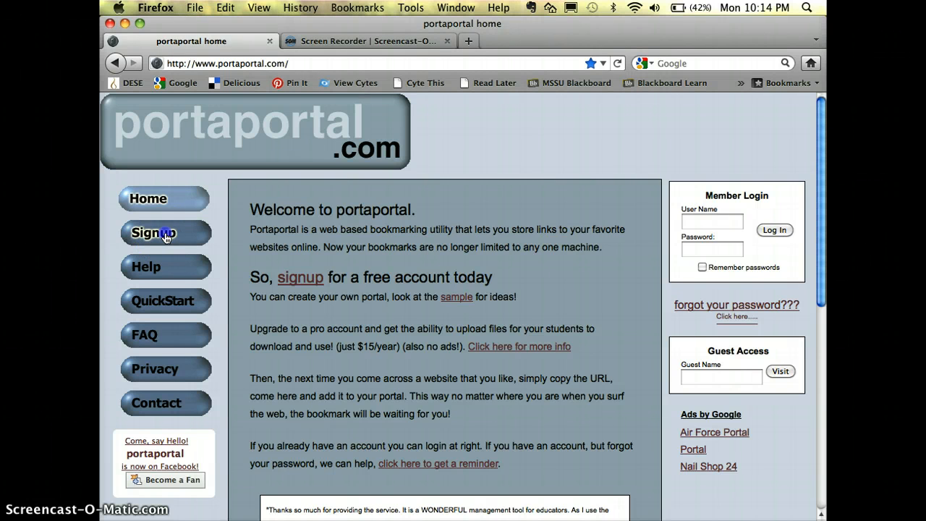
Open the free-account signup page from the PortaPortal welcome page
{"action": "left_click", "coordinate": [165, 233]}
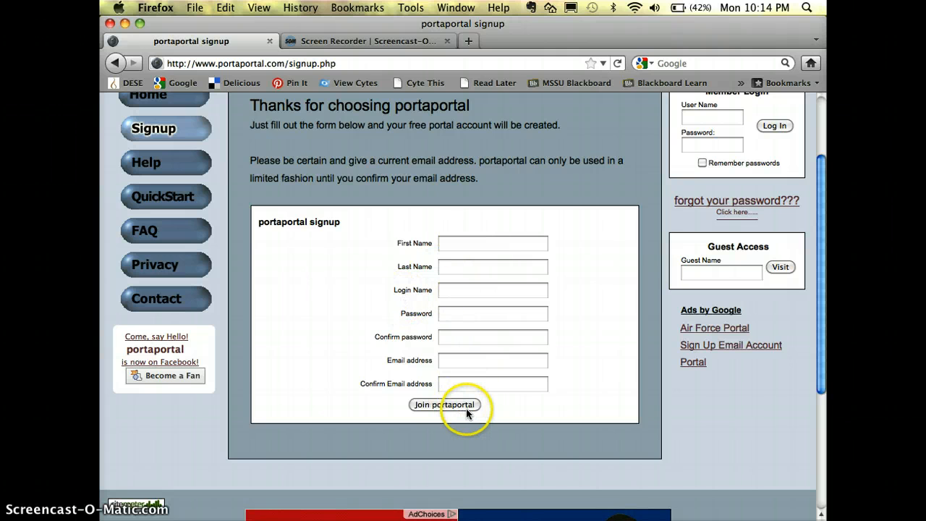
{"action": "mouse_move", "coordinate": [524, 399]}
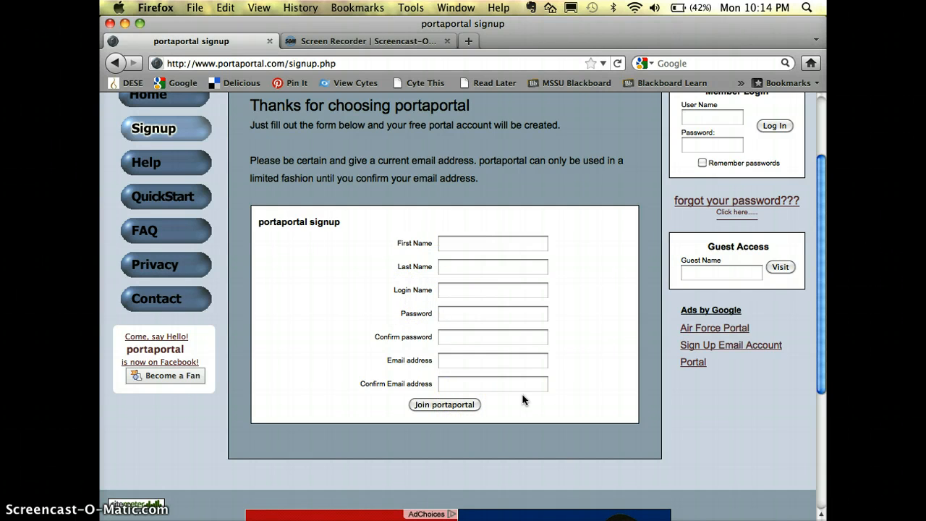
{"action": "scroll", "scroll_direction": "up", "scroll_amount": 3}
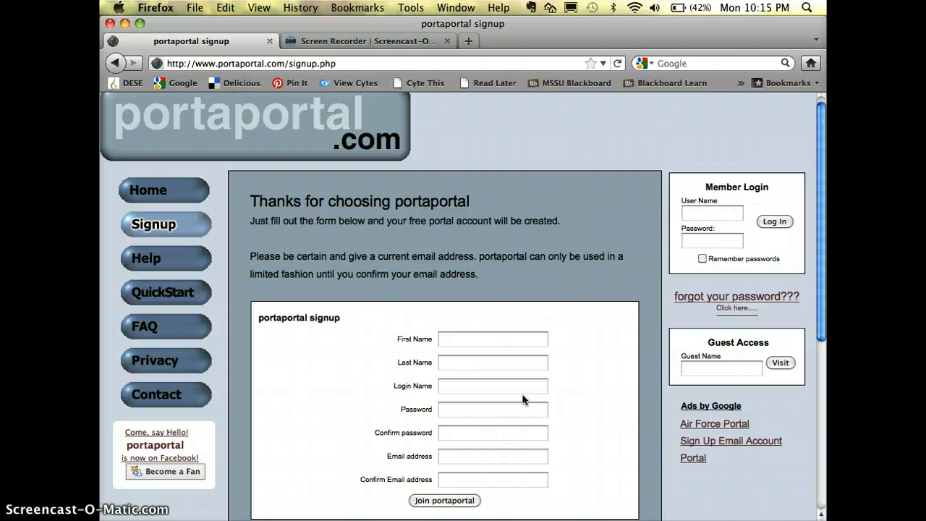
{"action": "mouse_move", "coordinate": [582, 325]}
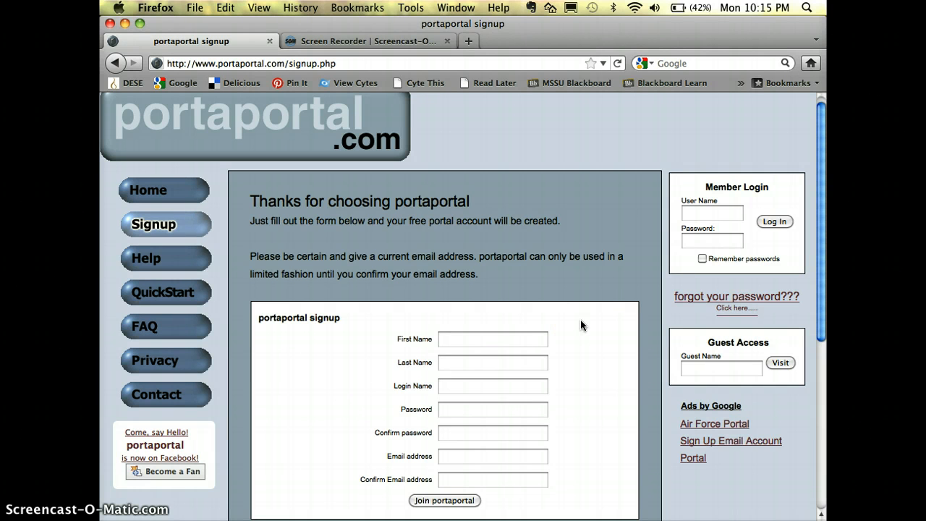
Enter the member user name 'kl' in the Member Login form
{"action": "left_click", "coordinate": [711, 212]}
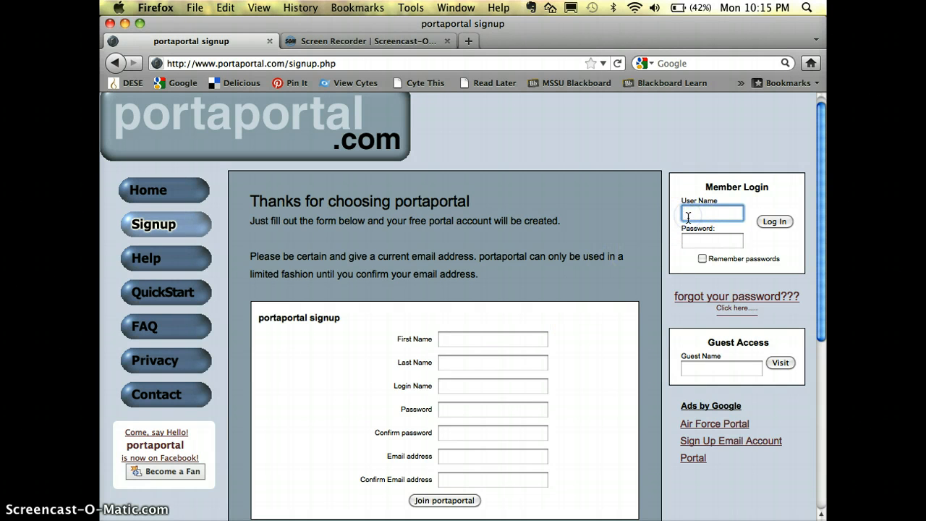
{"action": "type", "text": "klreynolds"}
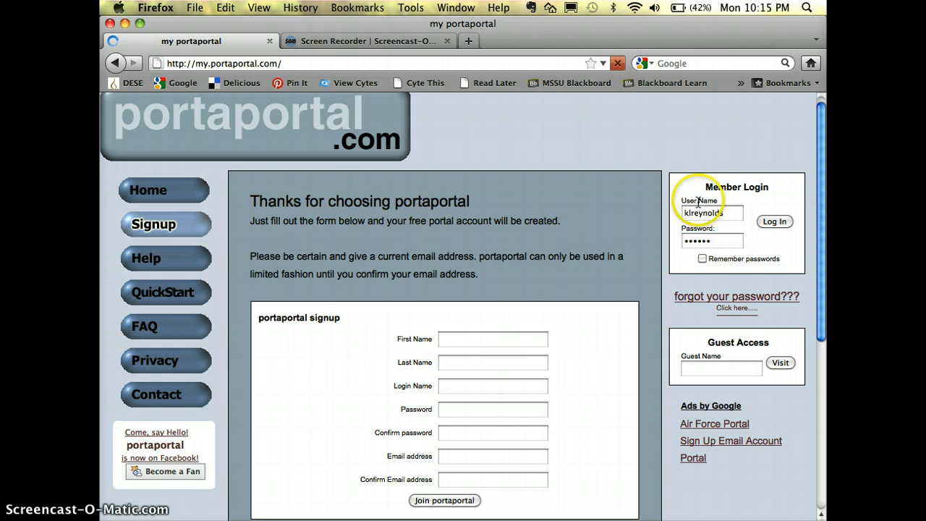
Log in to the personal portal and expand the Science category
{"action": "left_click", "coordinate": [774, 222]}
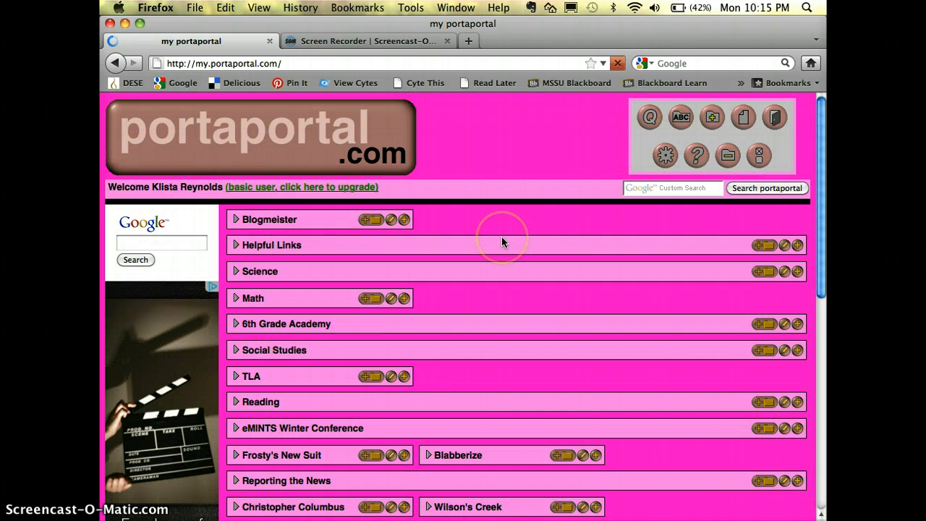
{"action": "scroll", "scroll_direction": "down", "scroll_amount": 3}
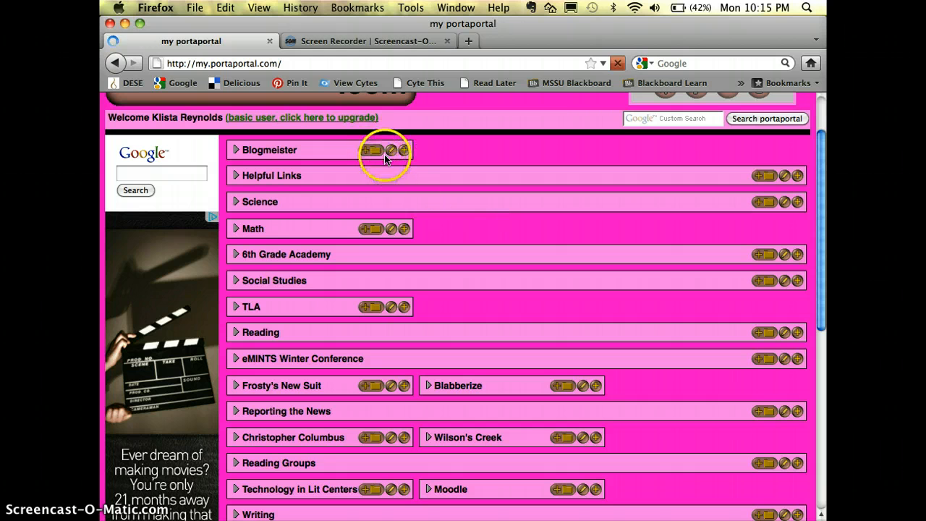
{"action": "mouse_move", "coordinate": [470, 179]}
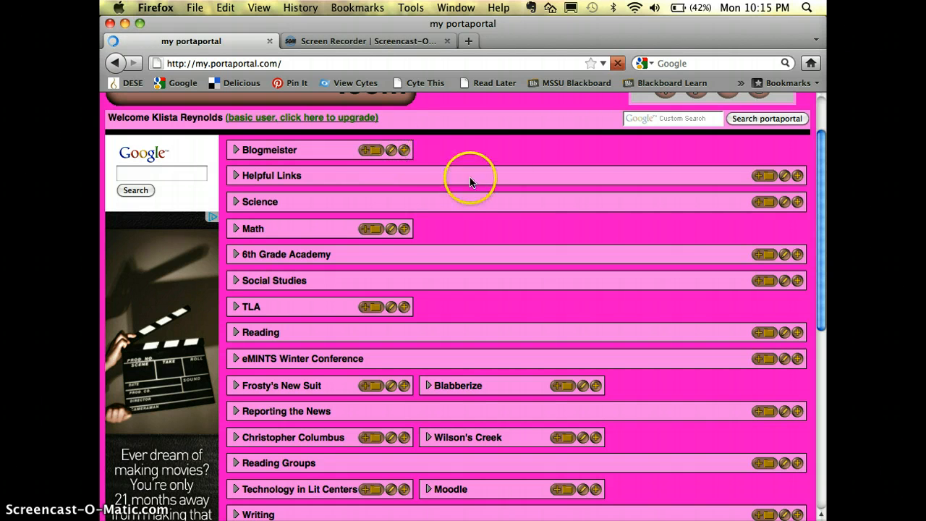
{"action": "scroll", "scroll_direction": "down", "scroll_amount": 3}
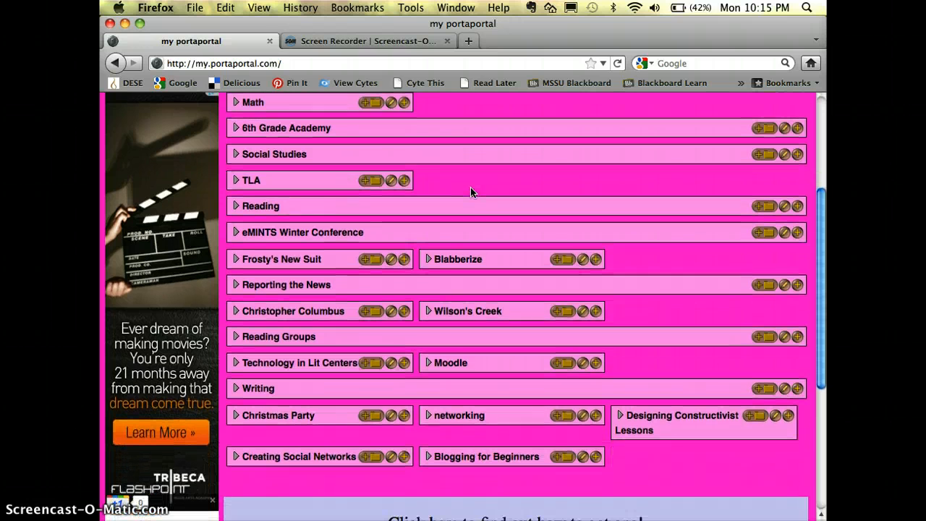
{"action": "scroll", "scroll_direction": "up", "scroll_amount": 3}
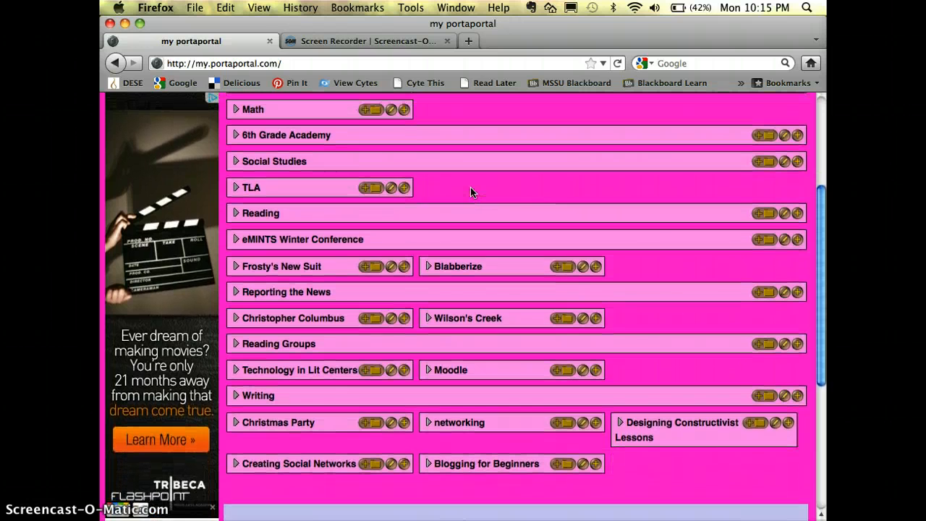
{"action": "scroll", "scroll_direction": "up", "scroll_amount": 3}
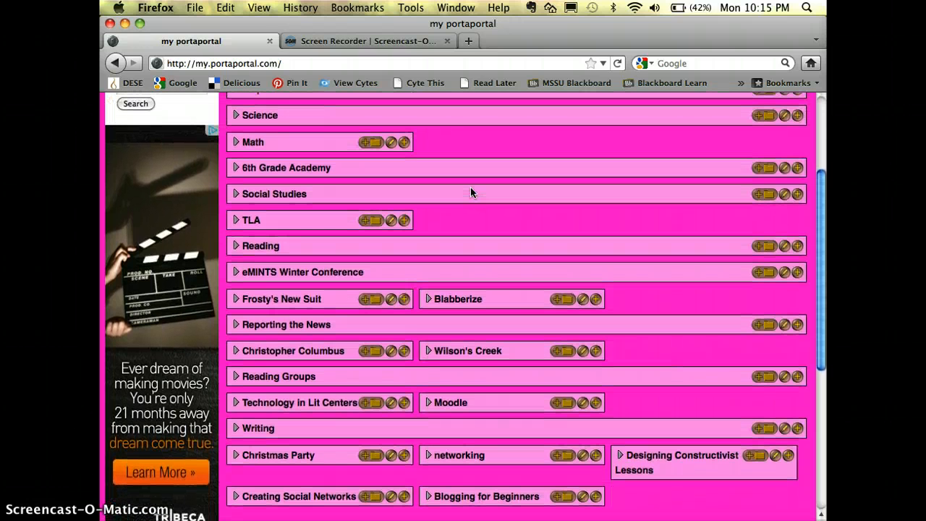
{"action": "scroll", "scroll_direction": "up", "scroll_amount": 3}
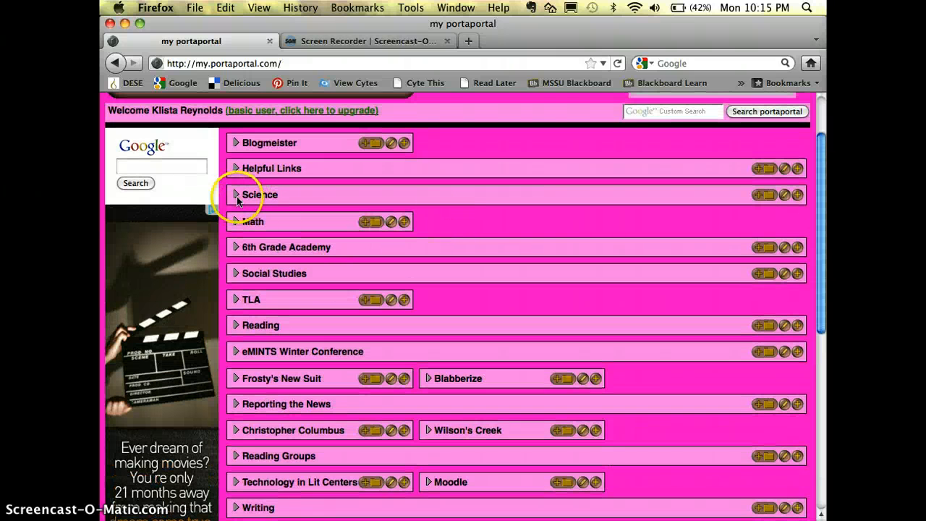
{"action": "mouse_move", "coordinate": [237, 199]}
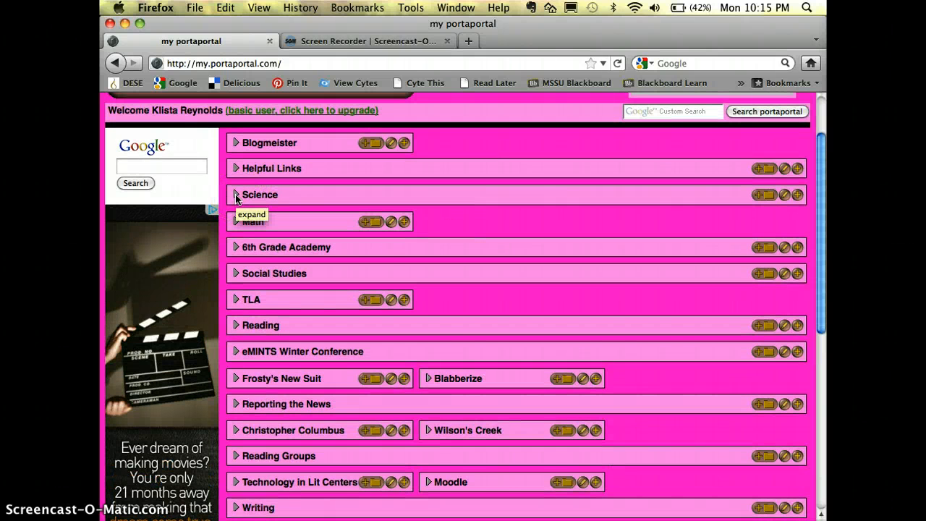
{"action": "left_click", "coordinate": [236, 194]}
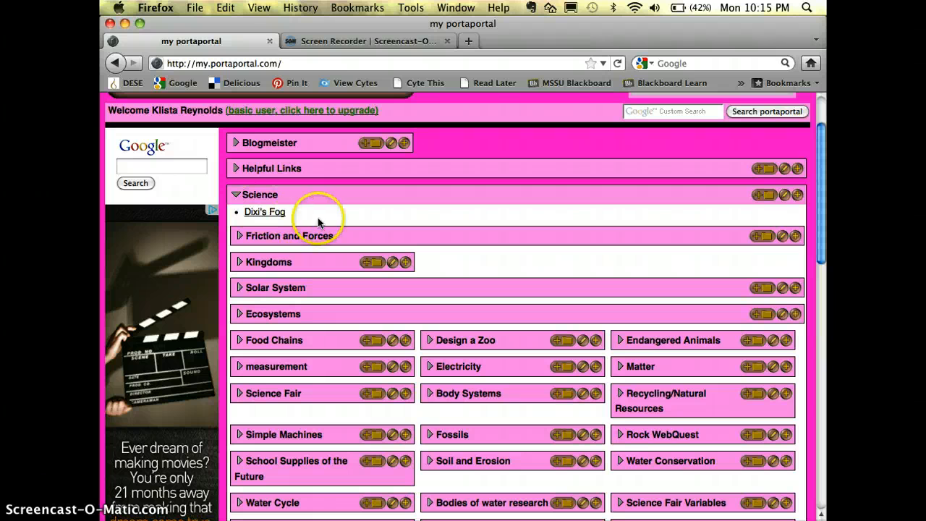
{"action": "mouse_move", "coordinate": [365, 216]}
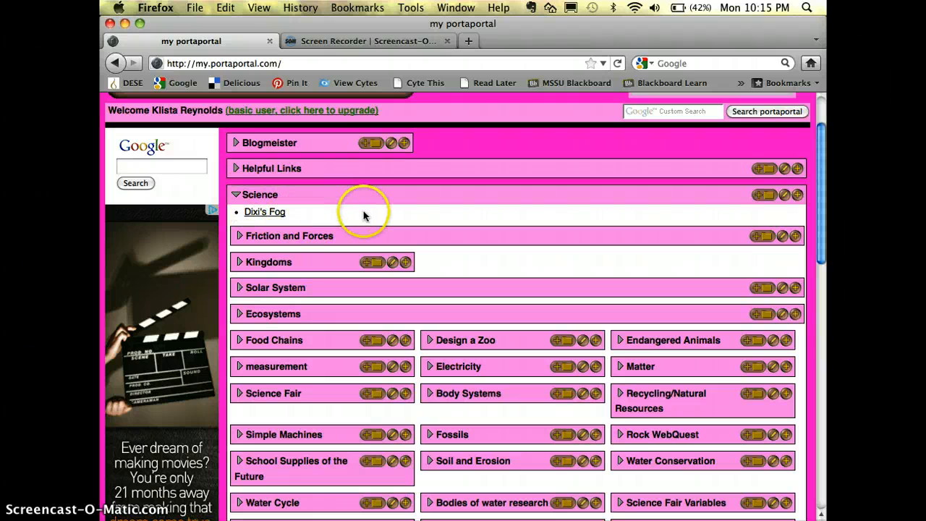
Expand Science's Kingdoms and Friction and Forces subcategories to show their links
{"action": "scroll", "scroll_direction": "down", "scroll_amount": 3}
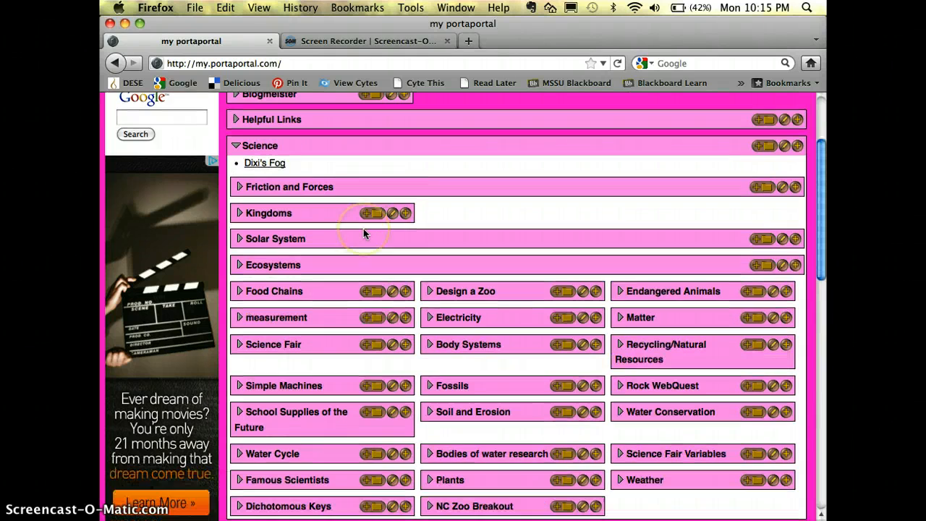
{"action": "scroll", "scroll_direction": "down", "scroll_amount": 3}
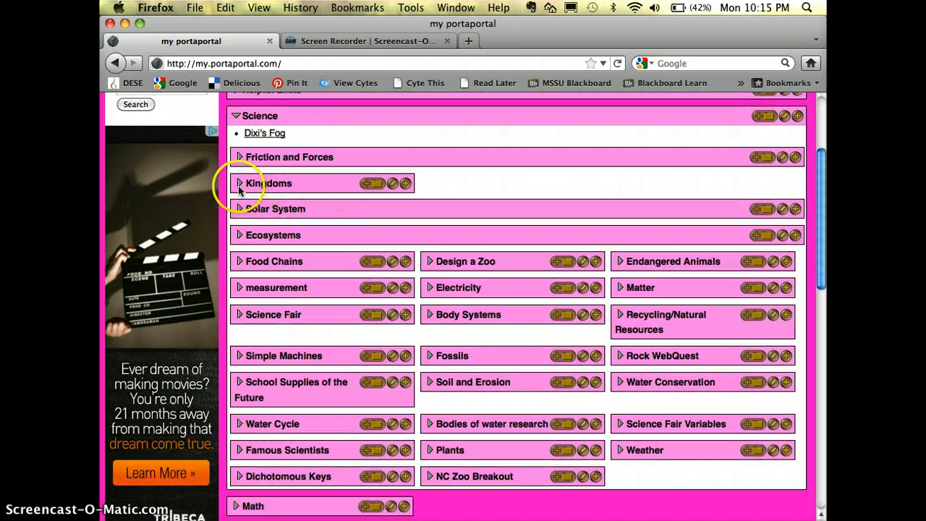
{"action": "left_click", "coordinate": [239, 183]}
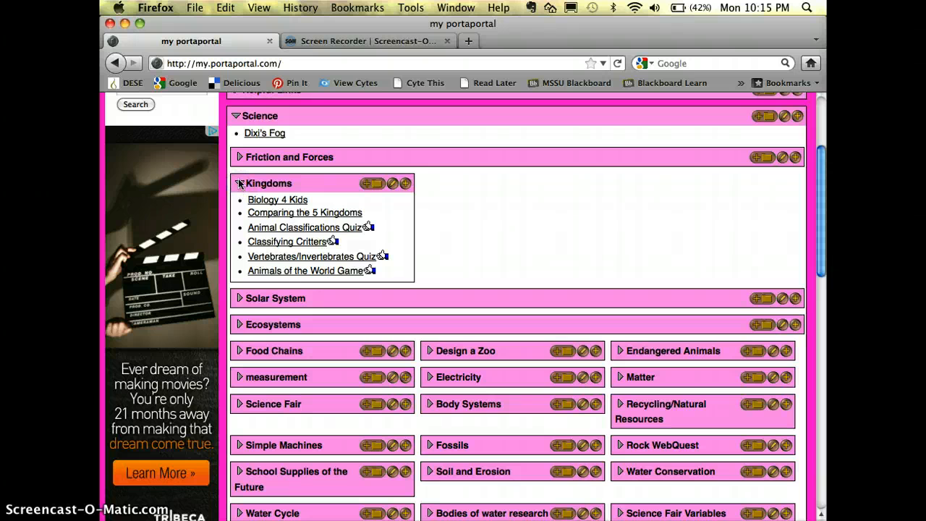
{"action": "left_click", "coordinate": [239, 157]}
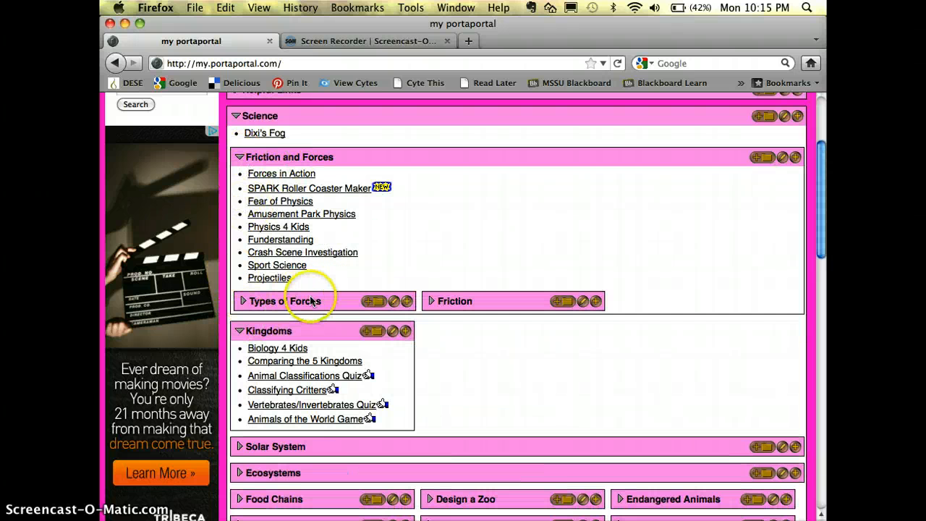
{"action": "scroll", "scroll_direction": "up", "scroll_amount": 3}
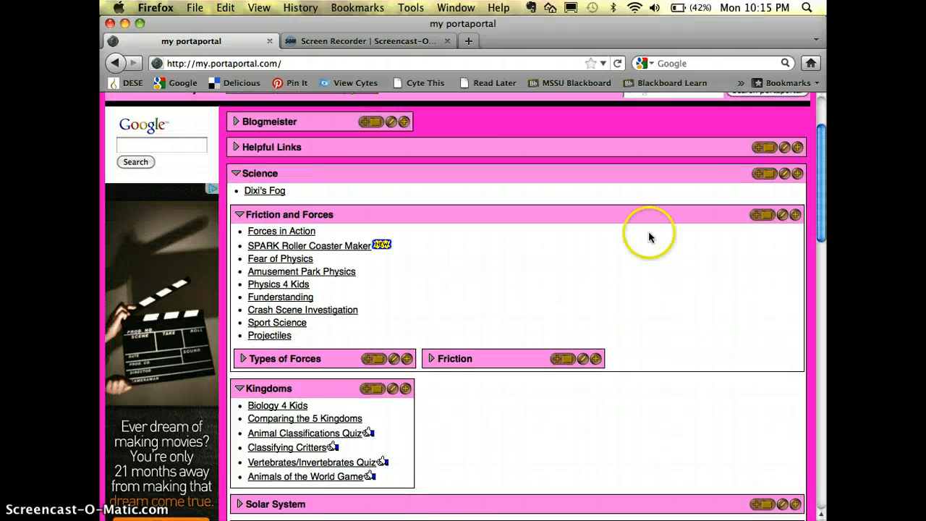
{"action": "mouse_move", "coordinate": [767, 173]}
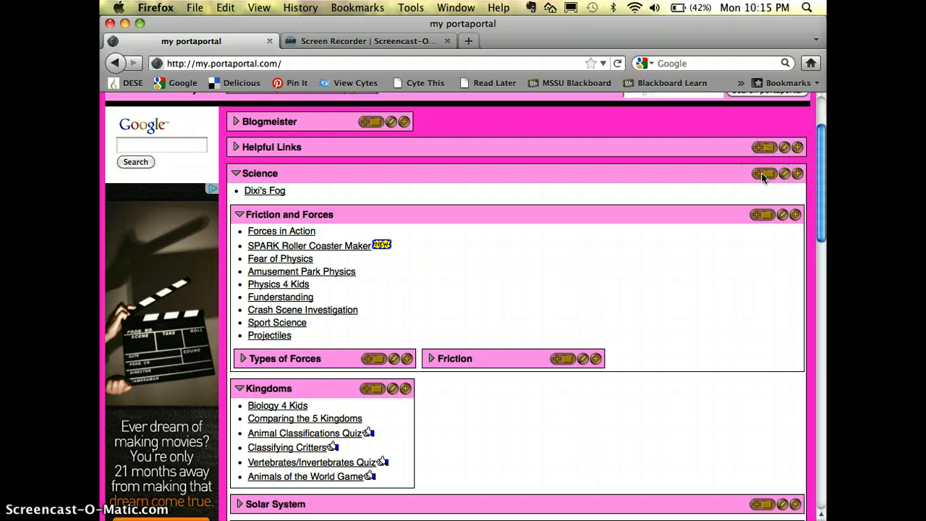
{"action": "mouse_move", "coordinate": [762, 151]}
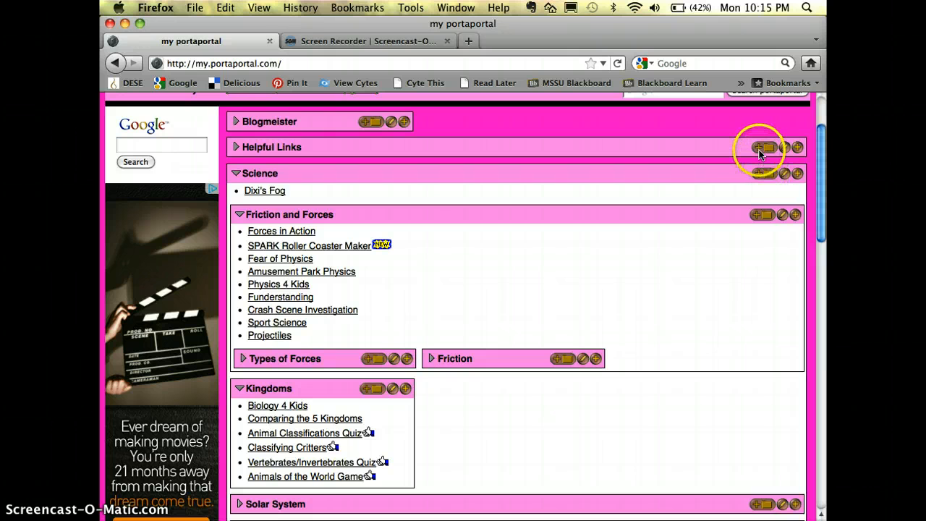
{"action": "mouse_move", "coordinate": [784, 148]}
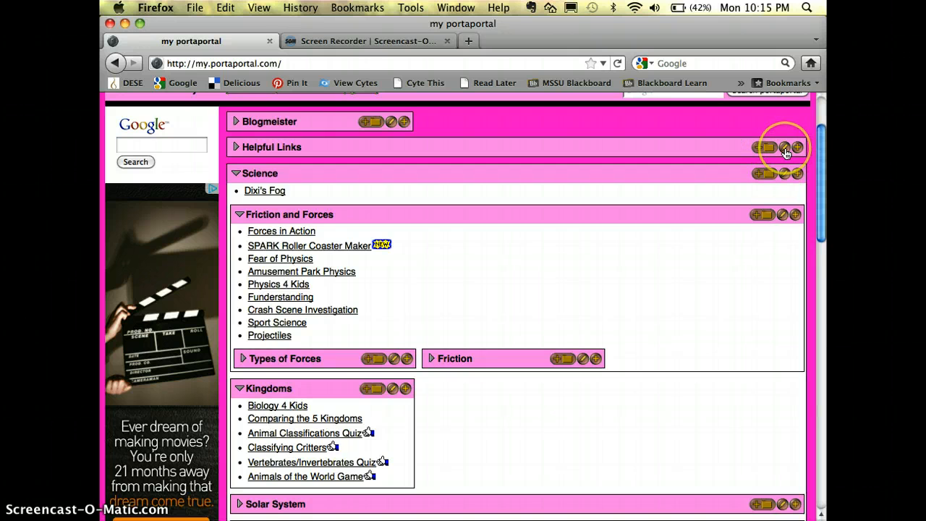
{"action": "mouse_move", "coordinate": [782, 147]}
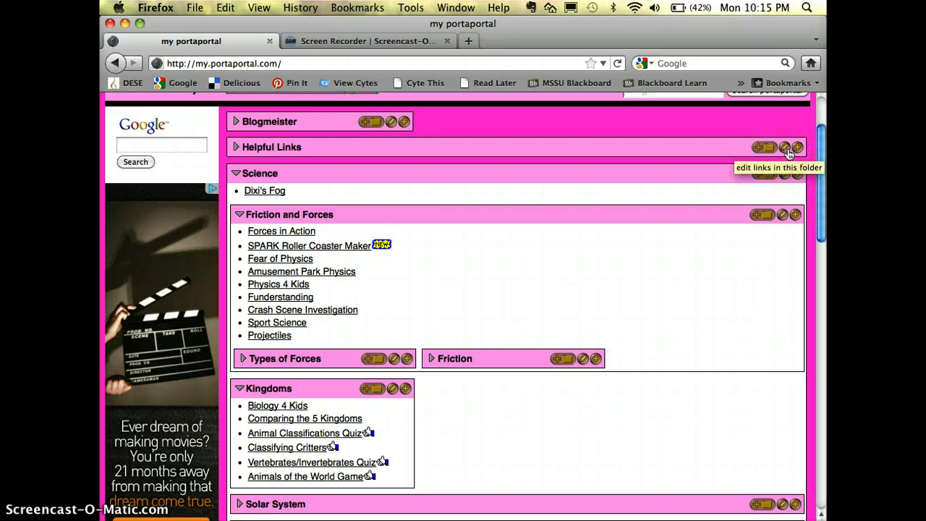
{"action": "mouse_move", "coordinate": [797, 148]}
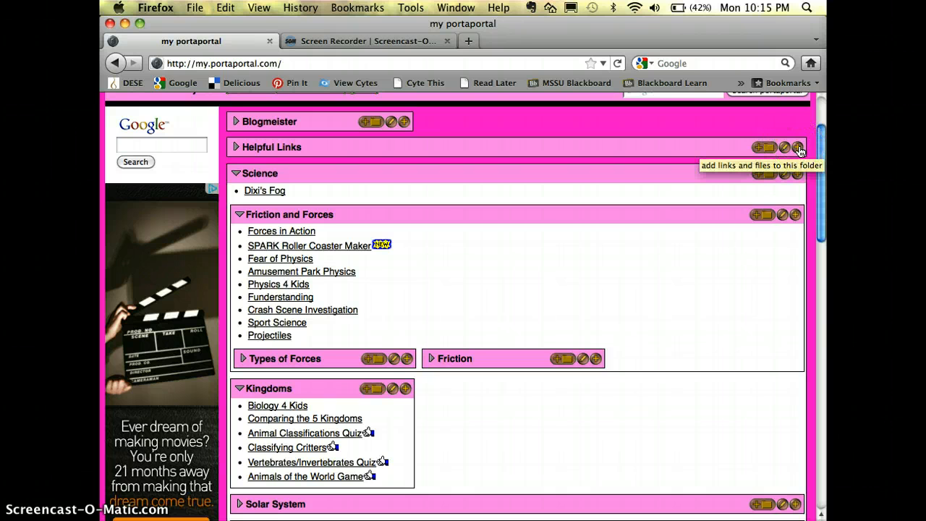
{"action": "scroll", "scroll_direction": "up", "scroll_amount": 3}
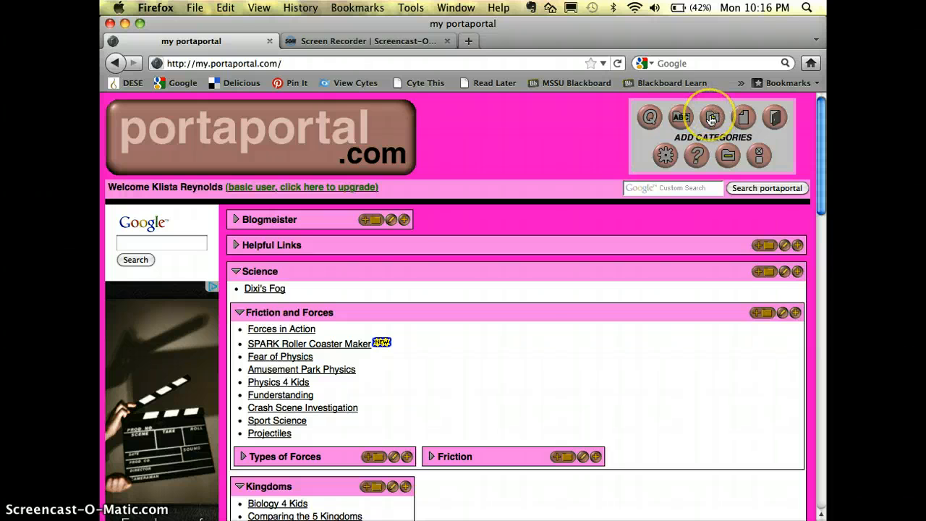
Create a category named 'Example' through the Add Categories form
{"action": "left_click", "coordinate": [711, 118]}
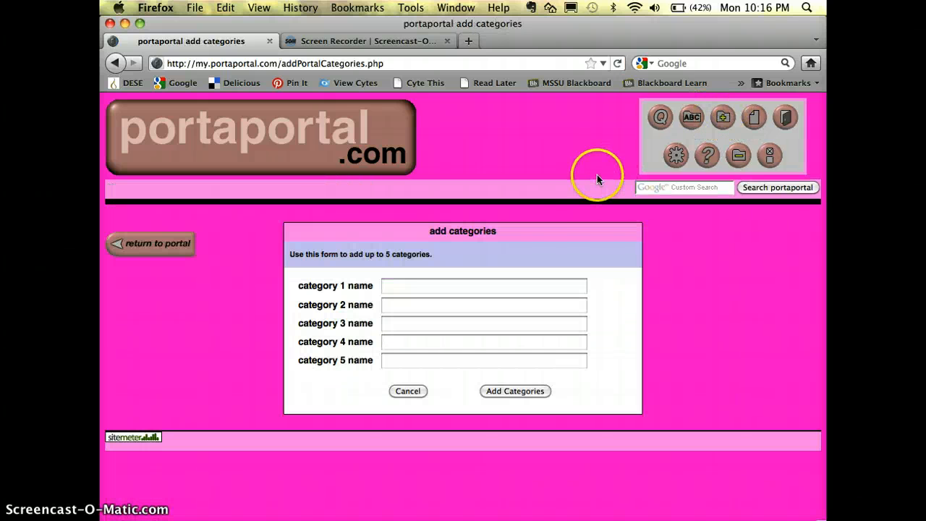
{"action": "left_click", "coordinate": [483, 285]}
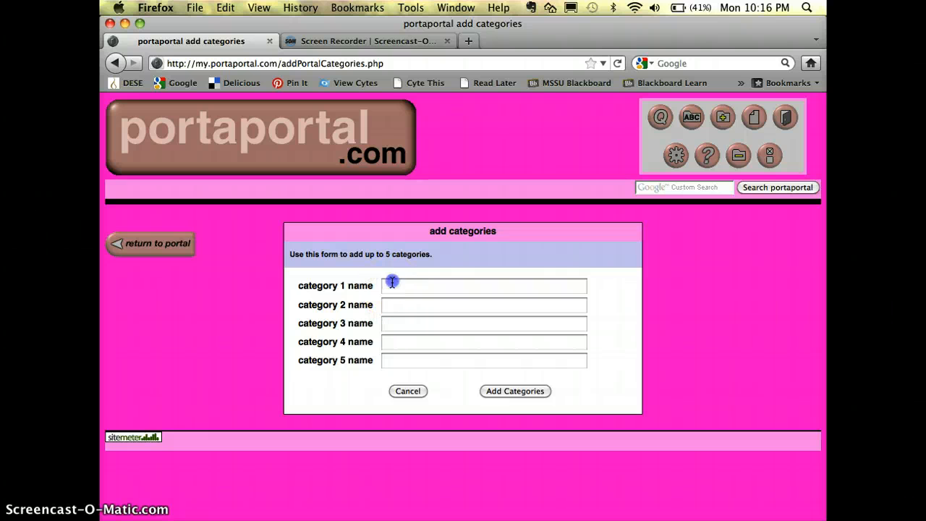
{"action": "left_click", "coordinate": [483, 285]}
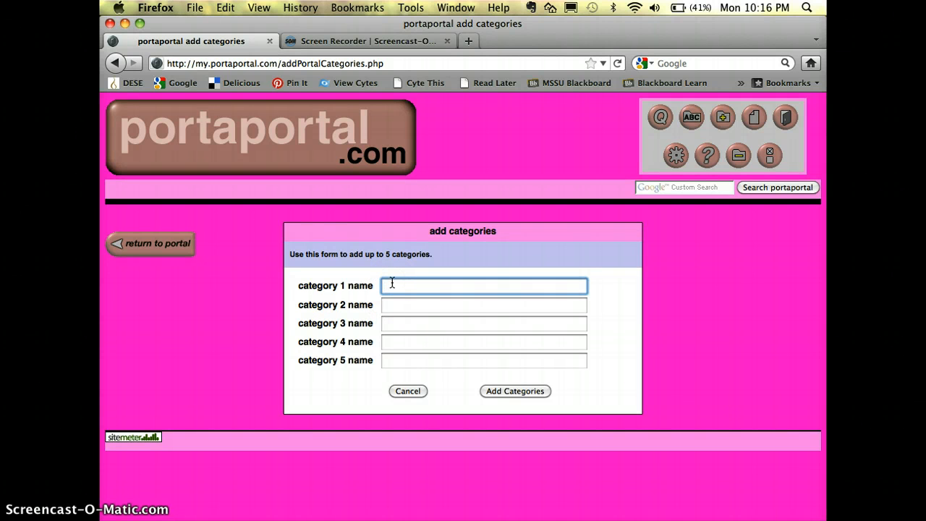
{"action": "type", "text": "Example"}
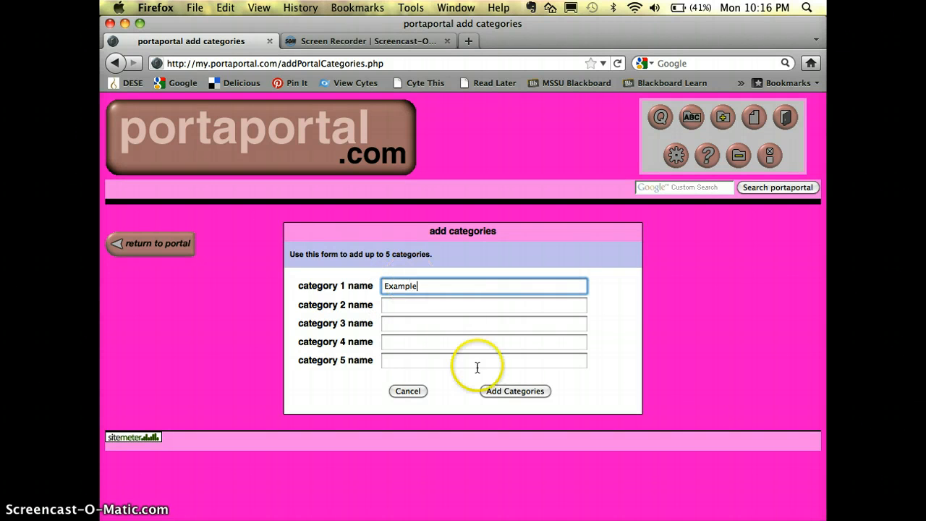
{"action": "left_click", "coordinate": [514, 391]}
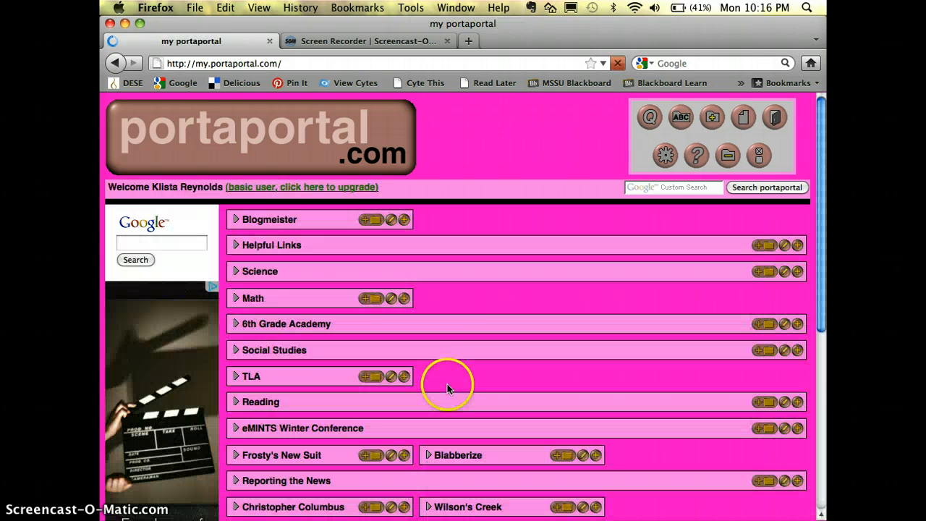
Scroll down to the new Example category at the end of the folder list
{"action": "scroll", "scroll_direction": "down", "scroll_amount": 3}
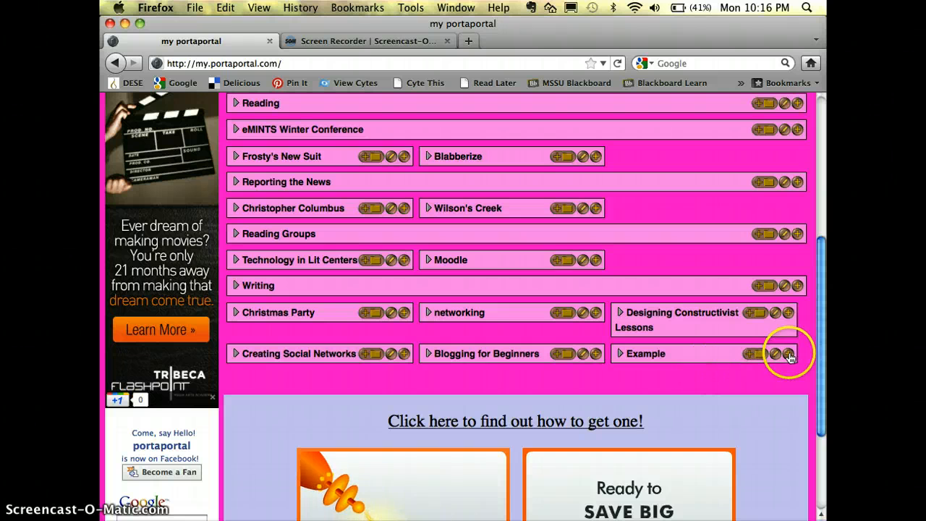
{"action": "mouse_move", "coordinate": [789, 354]}
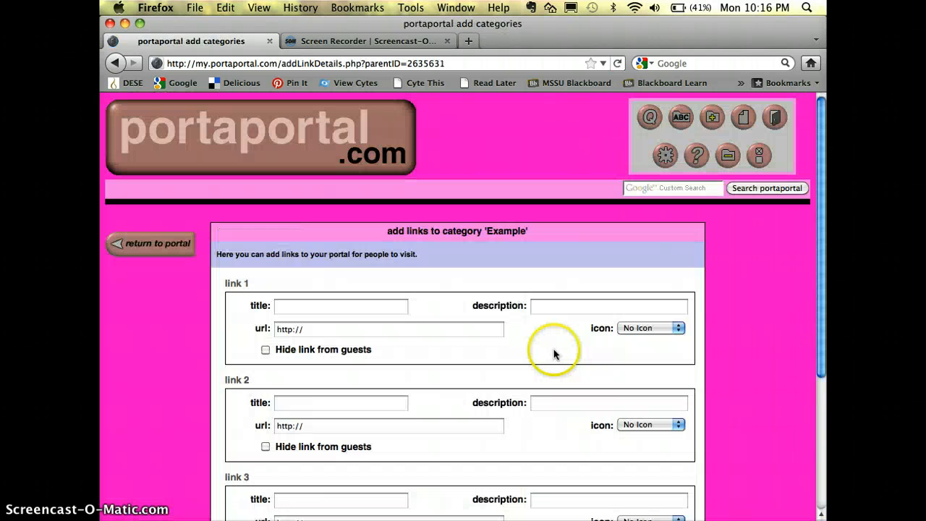
Add link 'Blog site' pointing to klistar.blogspot.com with the New! icon
{"action": "left_click", "coordinate": [340, 306]}
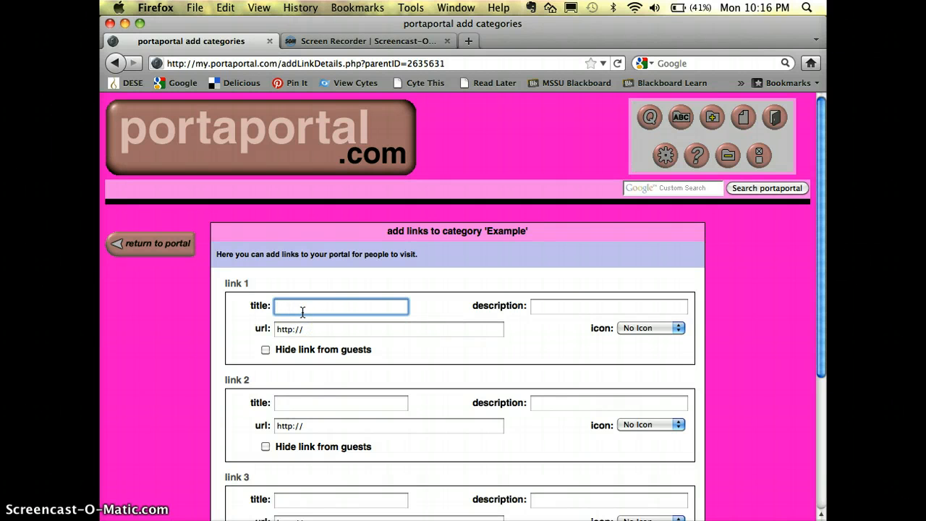
{"action": "type", "text": "Blog sitee"}
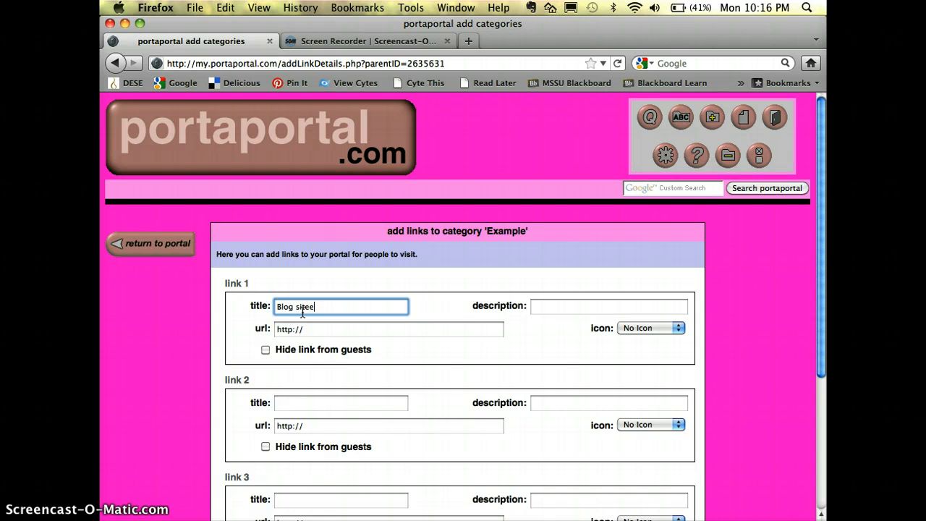
{"action": "left_click", "coordinate": [390, 329]}
{"action": "type", "text": "www.klistar"}
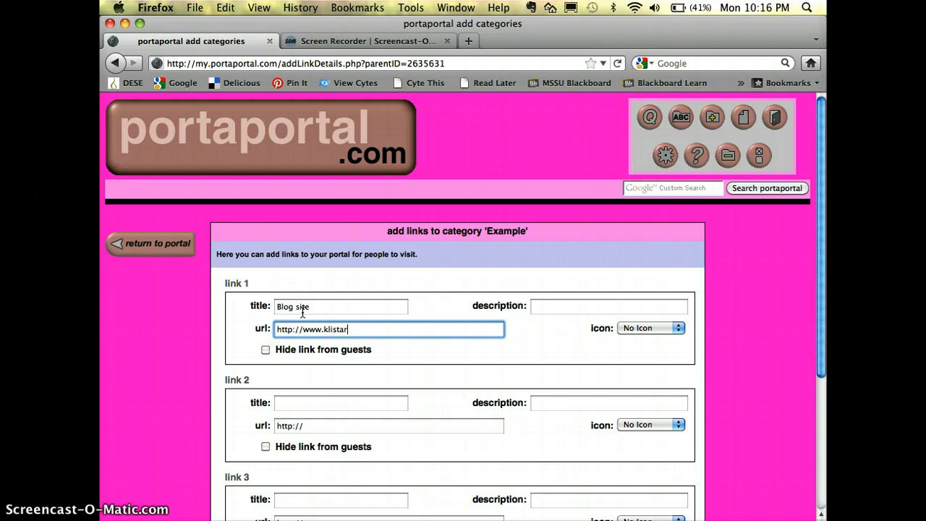
{"action": "type", "text": ".blogspot"}
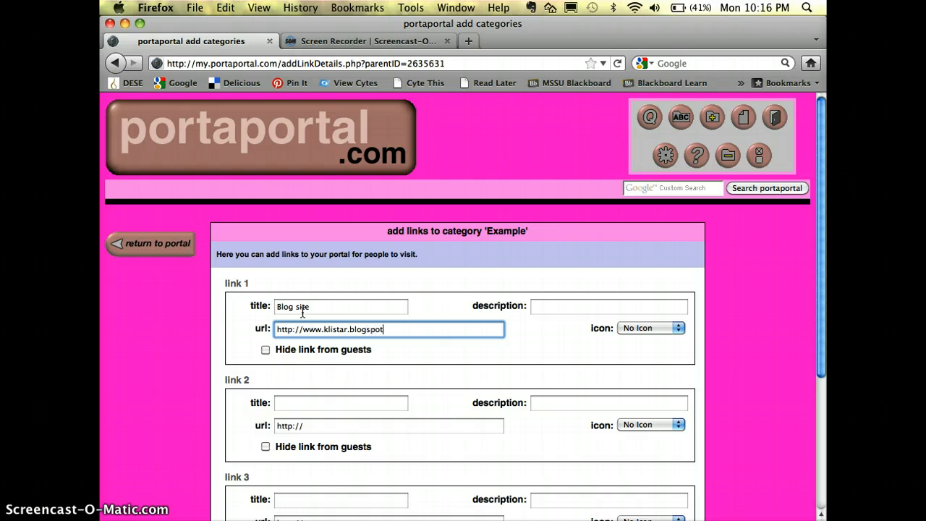
{"action": "type", "text": ".com"}
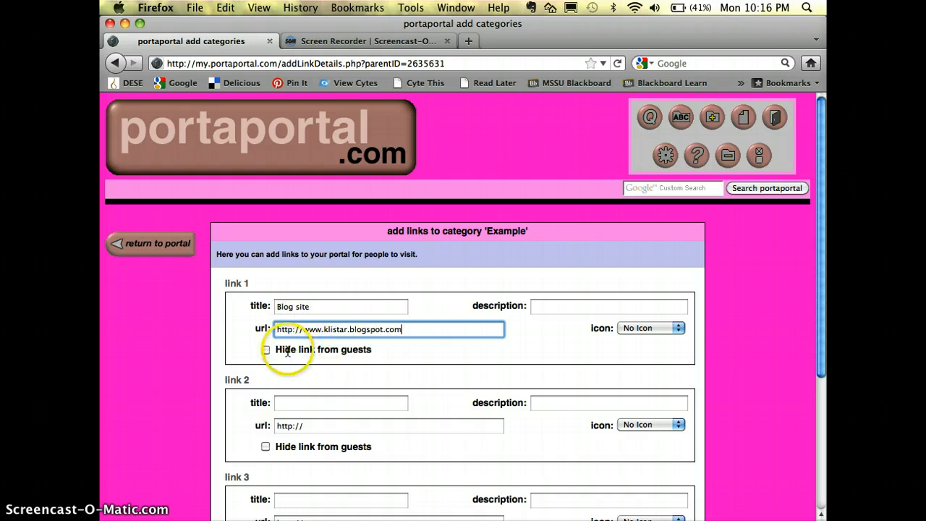
{"action": "left_click", "coordinate": [650, 328]}
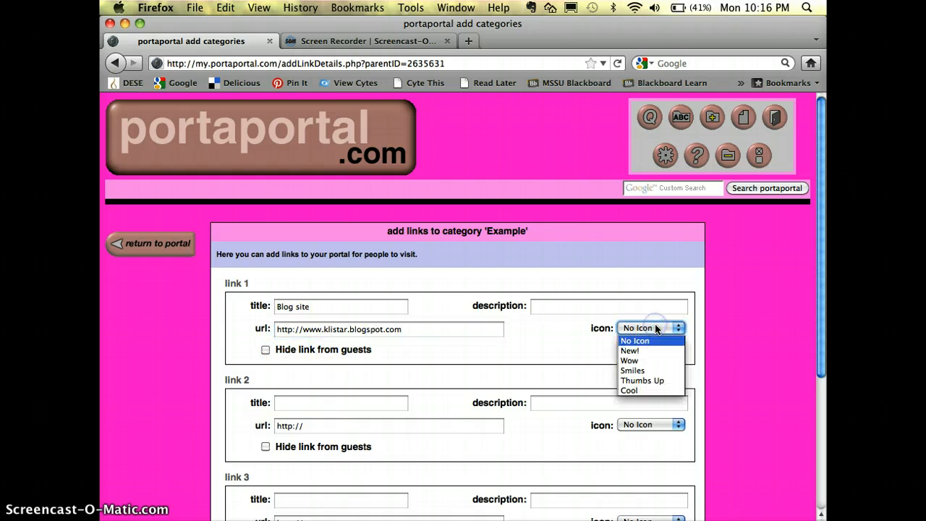
{"action": "left_click", "coordinate": [630, 350]}
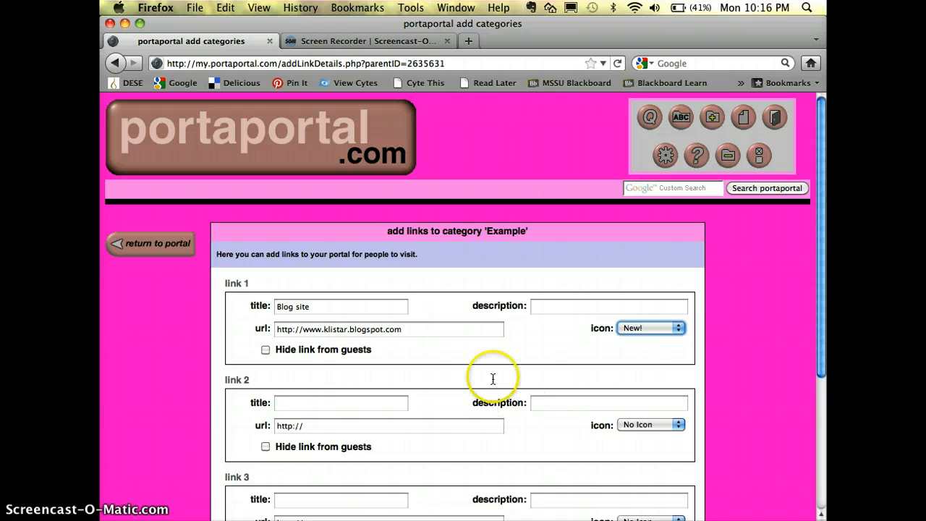
{"action": "left_click", "coordinate": [502, 477]}
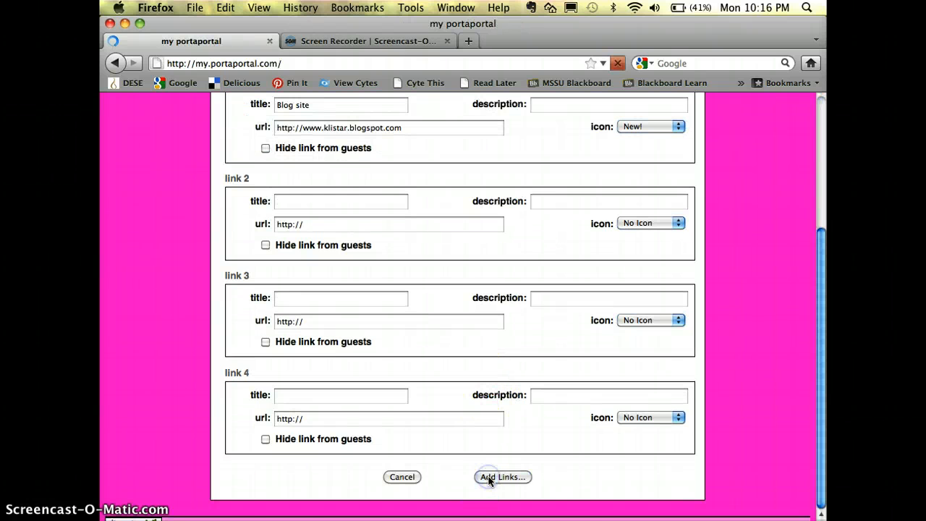
Expand the Example category to show the Blog site link with its New badge
{"action": "left_click", "coordinate": [502, 477]}
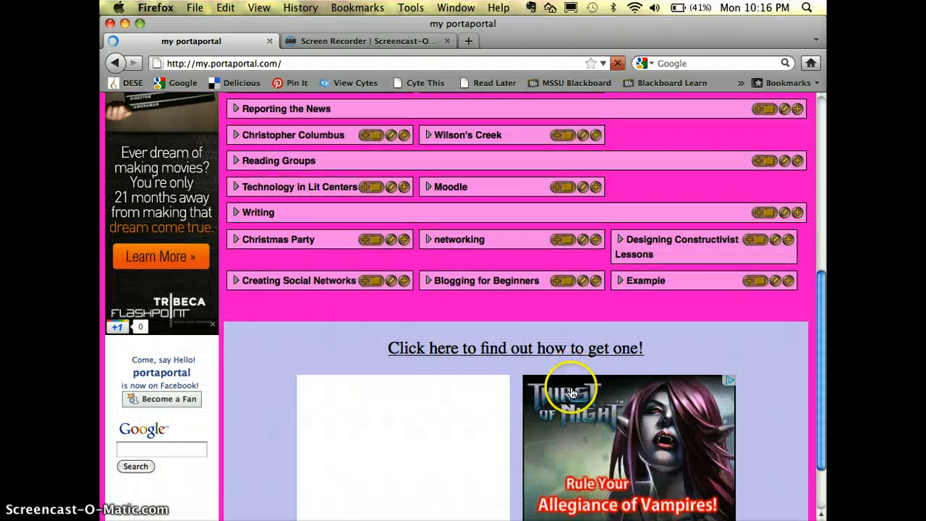
{"action": "left_click", "coordinate": [646, 280]}
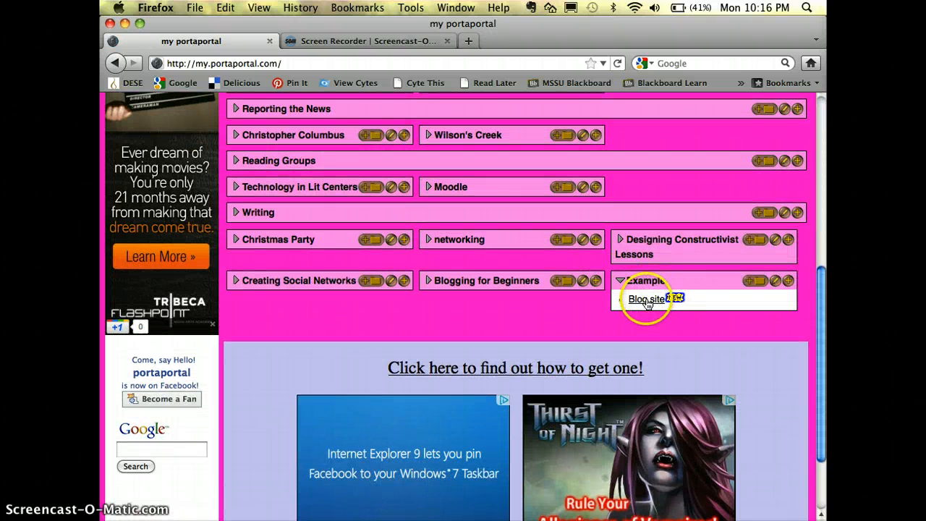
{"action": "scroll", "scroll_direction": "up", "scroll_amount": 3}
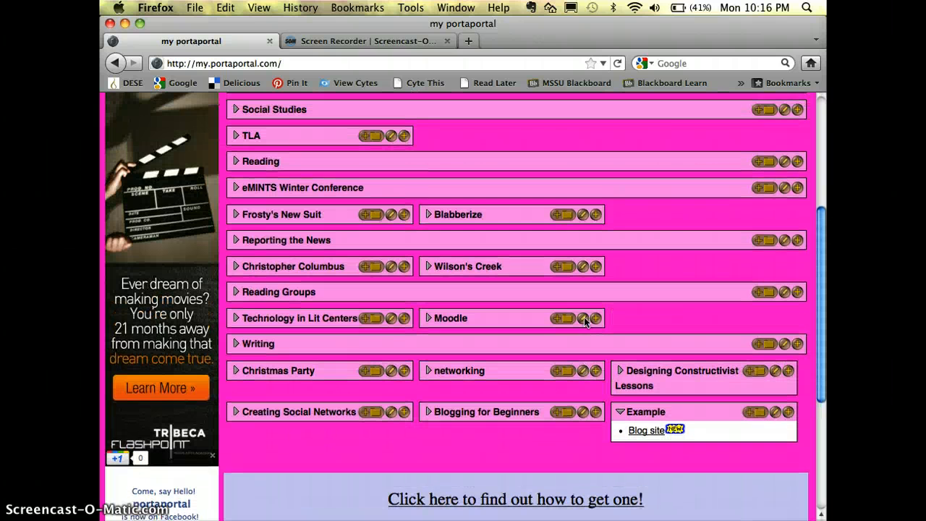
{"action": "scroll", "scroll_direction": "up", "scroll_amount": 3}
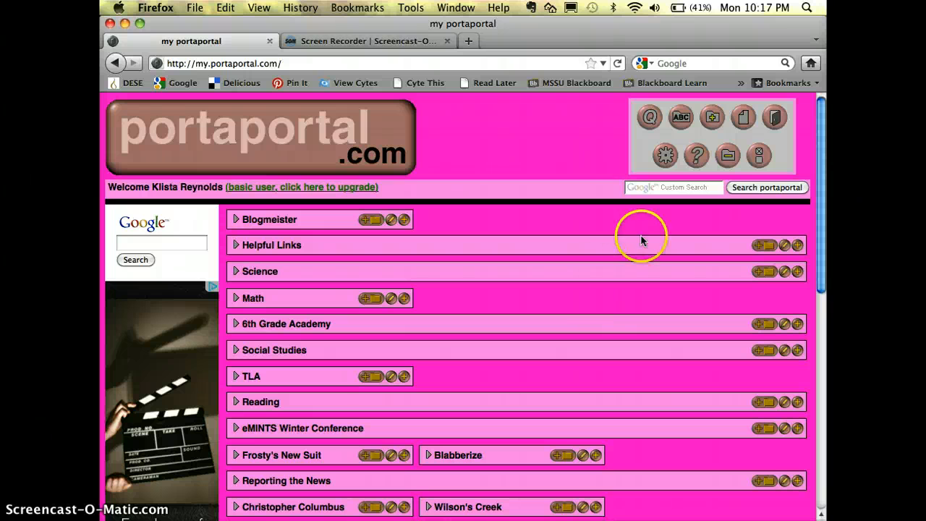
{"action": "mouse_move", "coordinate": [658, 203]}
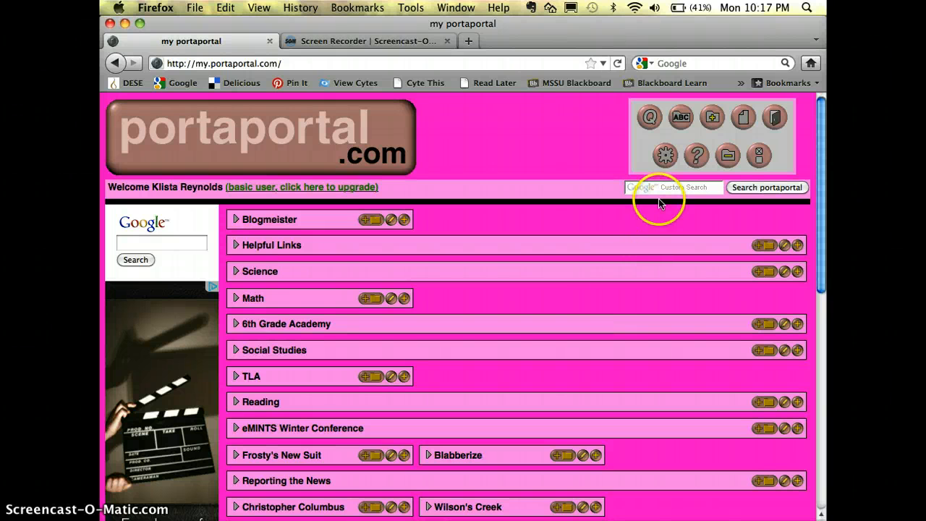
{"action": "mouse_move", "coordinate": [664, 156]}
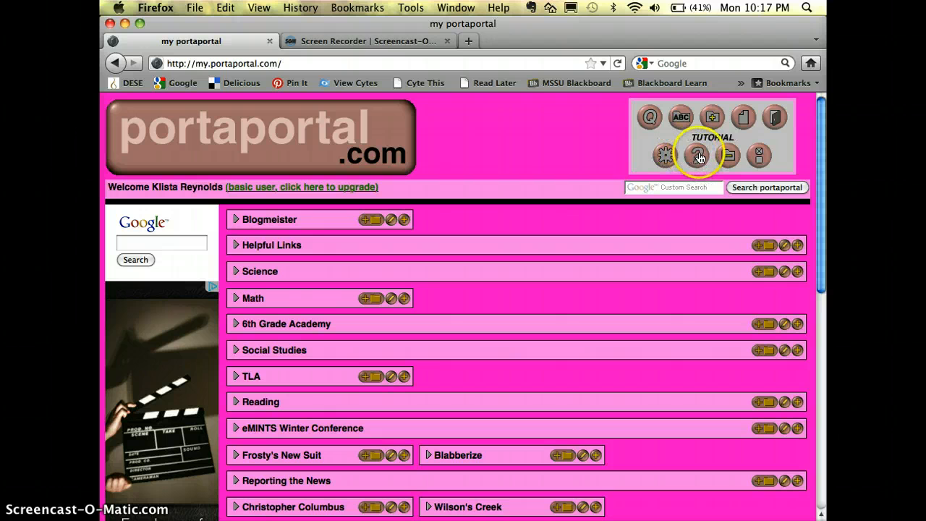
{"action": "mouse_move", "coordinate": [758, 155]}
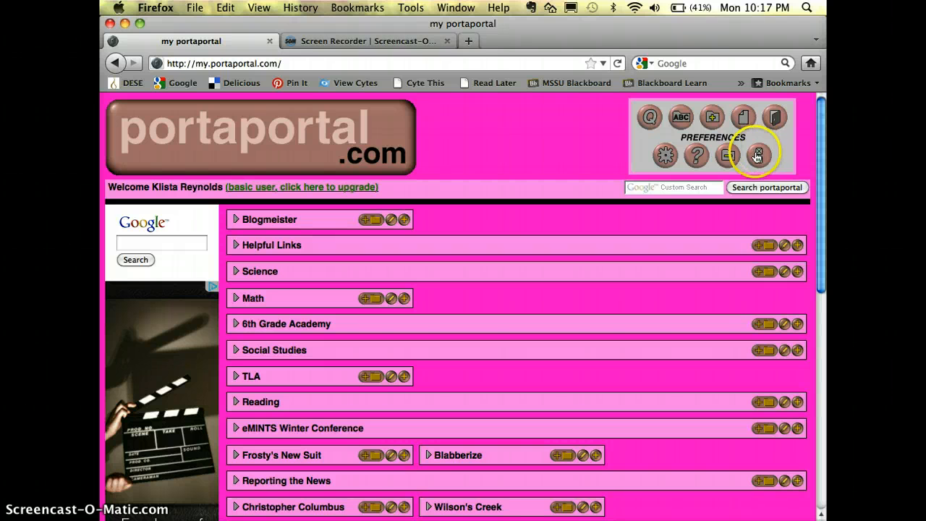
Confirm 'allow guest access' in account preferences, then log out of the teacher account
{"action": "left_click", "coordinate": [758, 154]}
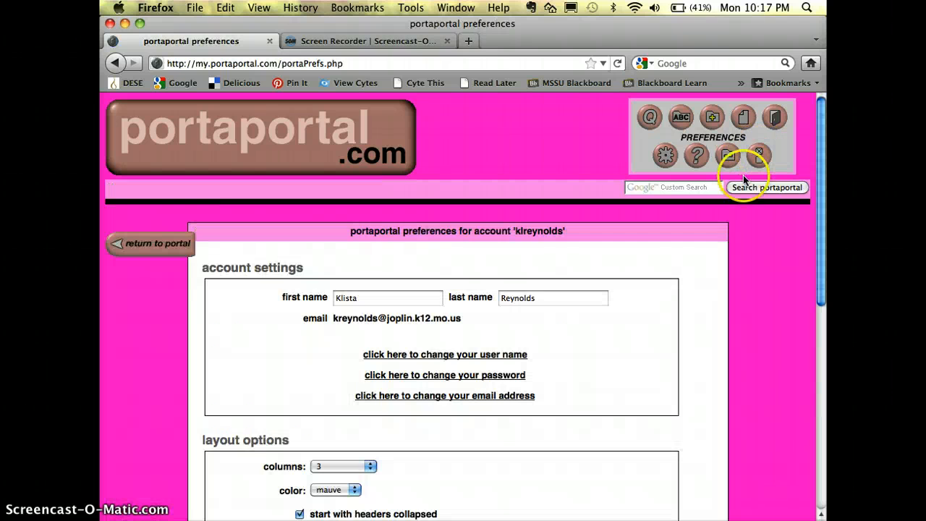
{"action": "scroll", "scroll_direction": "down", "scroll_amount": 3}
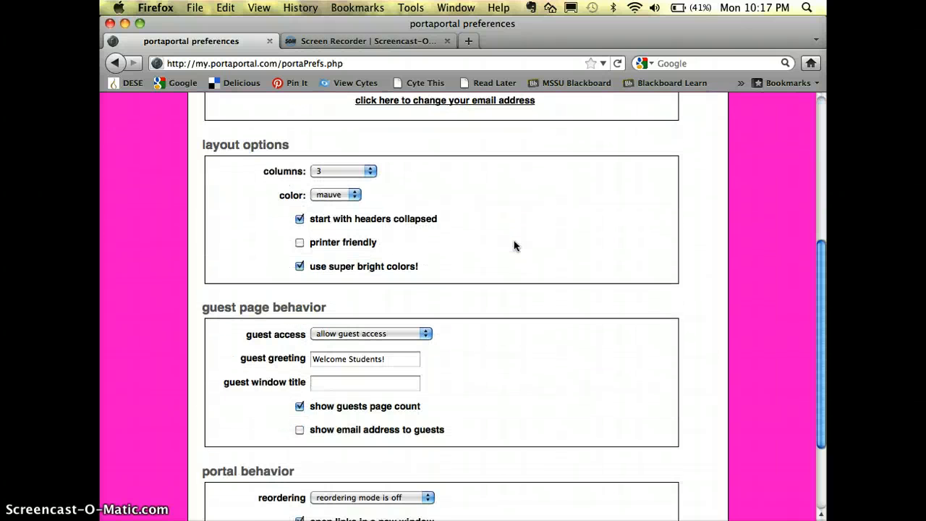
{"action": "mouse_move", "coordinate": [391, 224]}
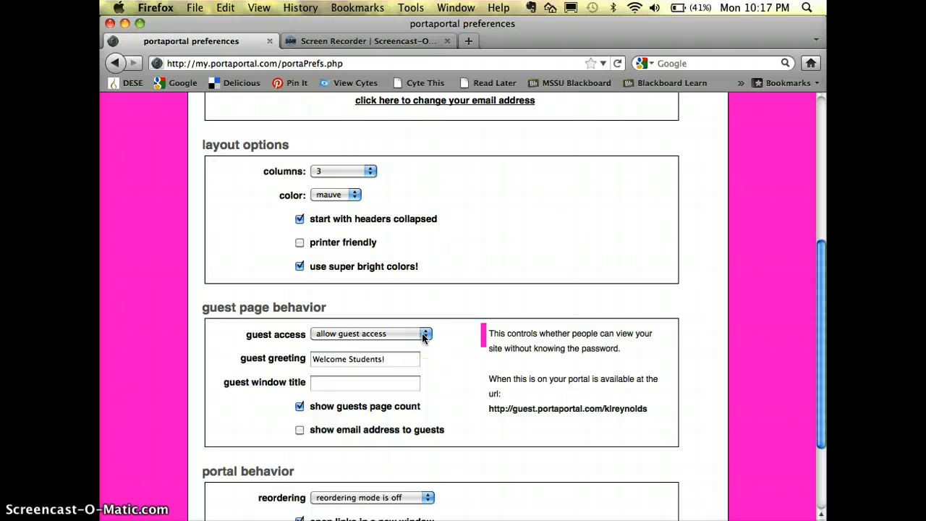
{"action": "left_click", "coordinate": [426, 333]}
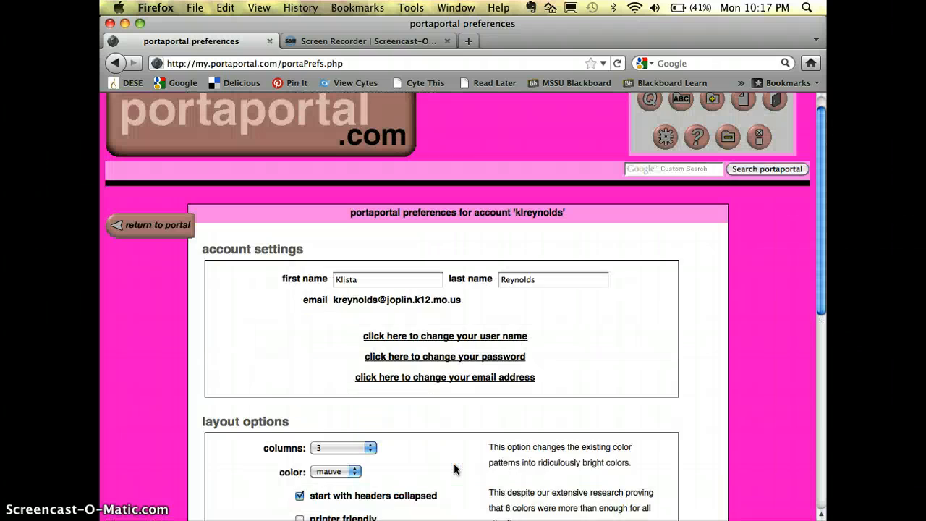
{"action": "left_click", "coordinate": [774, 116]}
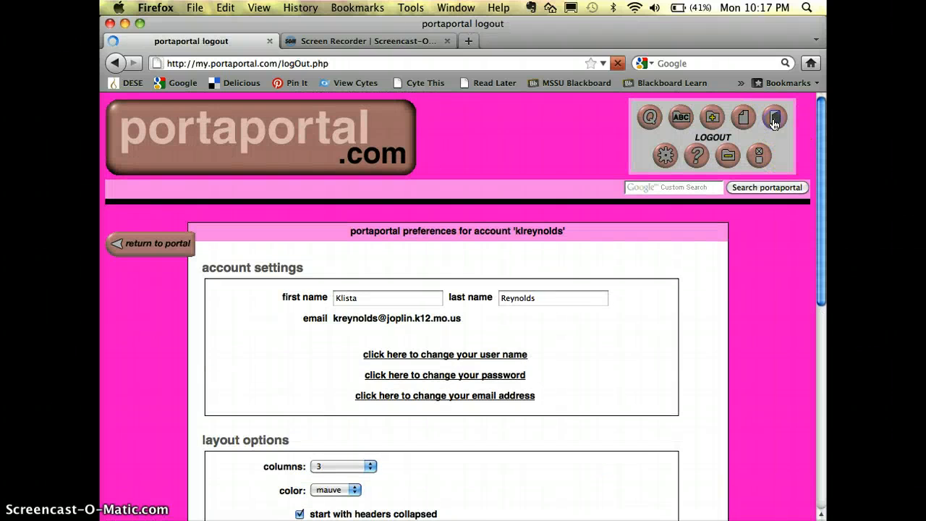
Enter portal name 'klreyno' under Guest Access, accept the suggestion, and visit it
{"action": "left_click", "coordinate": [774, 117]}
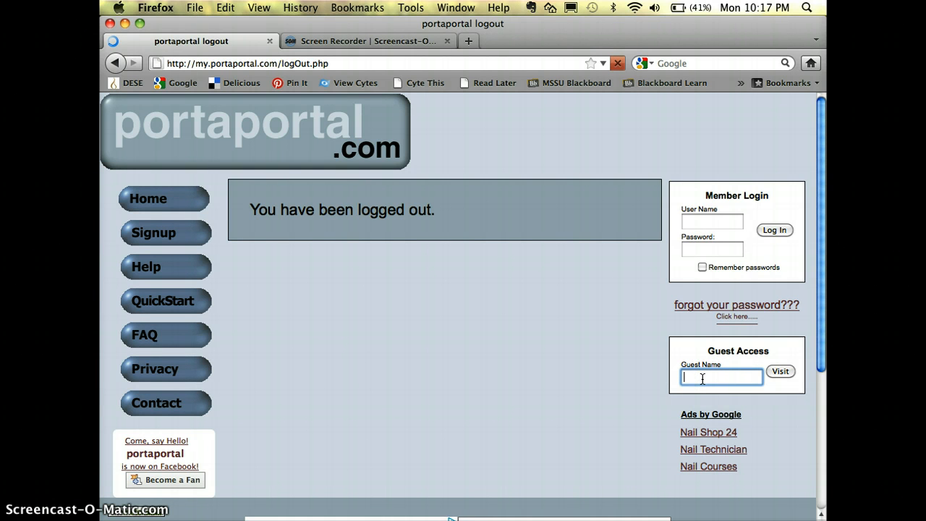
{"action": "type", "text": "kli"}
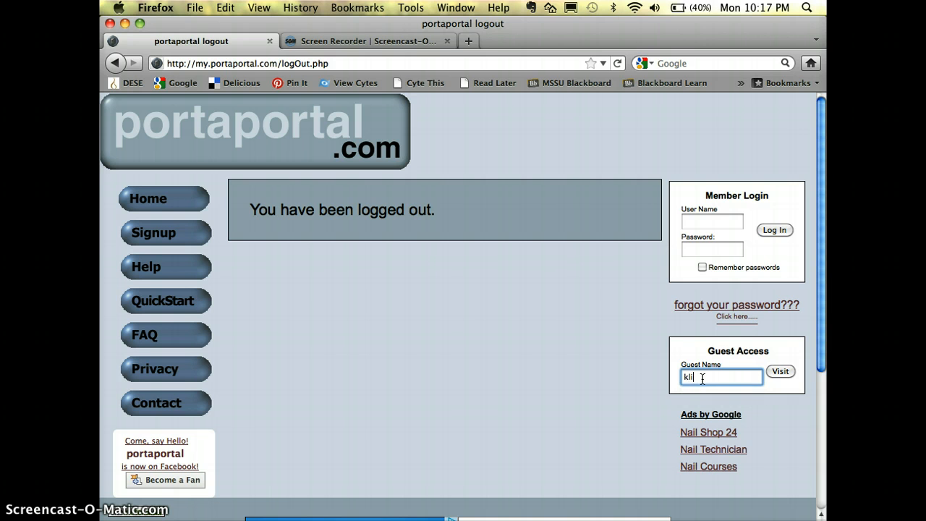
{"action": "type", "text": "klreyno"}
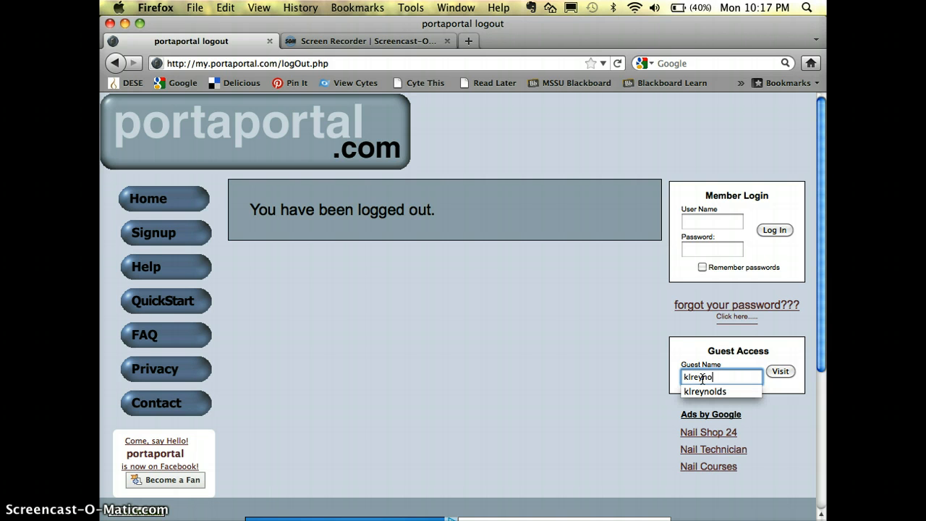
{"action": "left_click", "coordinate": [704, 391]}
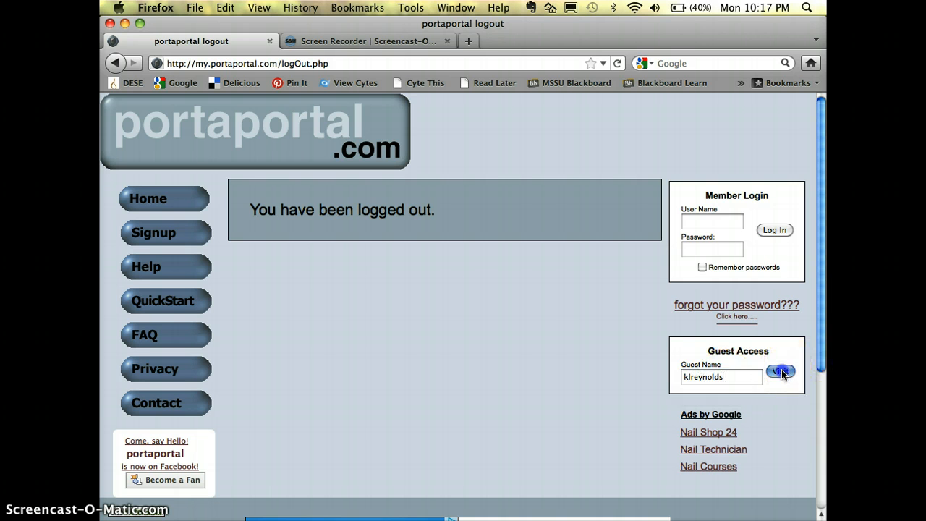
{"action": "left_click", "coordinate": [780, 371]}
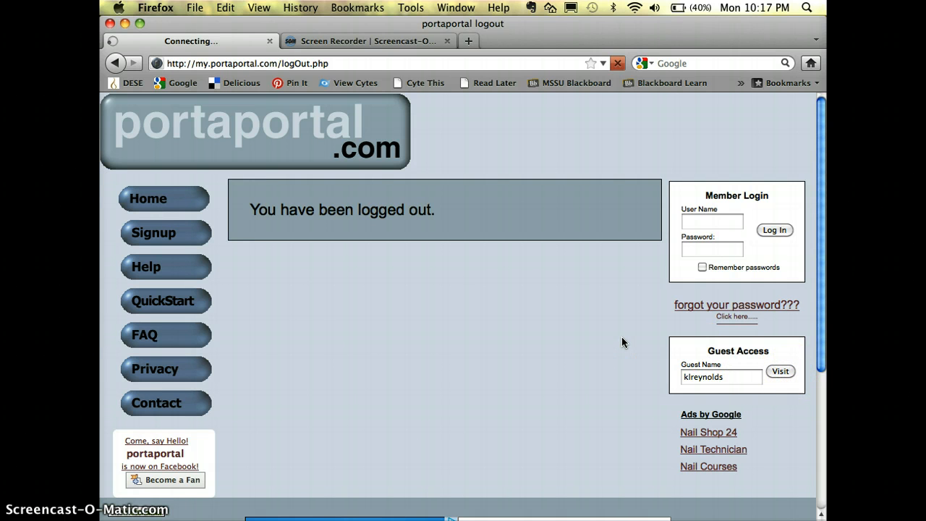
On the guest portal, expand and then collapse the Science category
{"action": "left_click", "coordinate": [780, 371]}
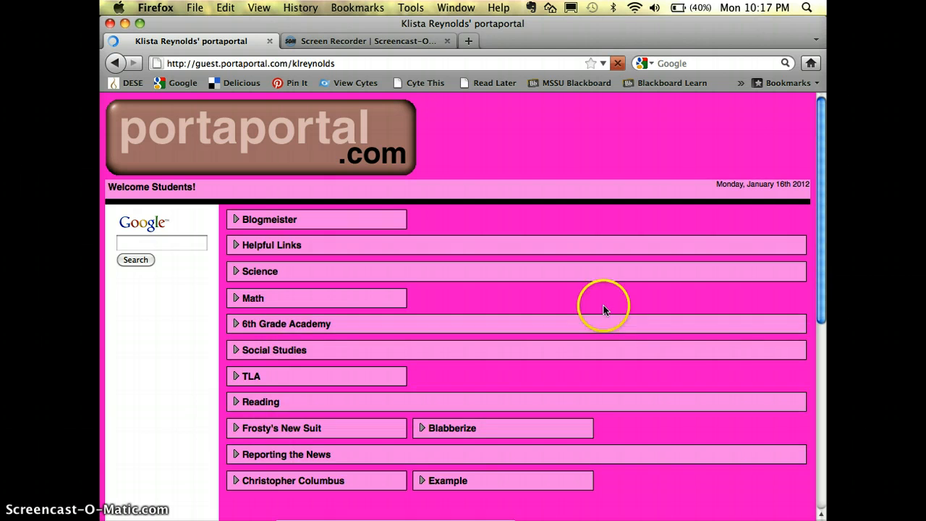
{"action": "scroll", "scroll_direction": "down", "scroll_amount": 3}
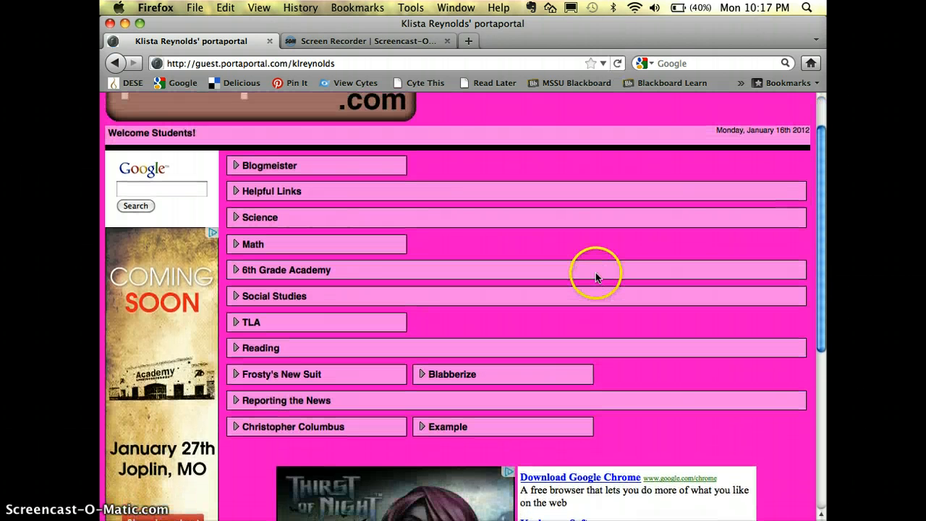
{"action": "mouse_move", "coordinate": [608, 228]}
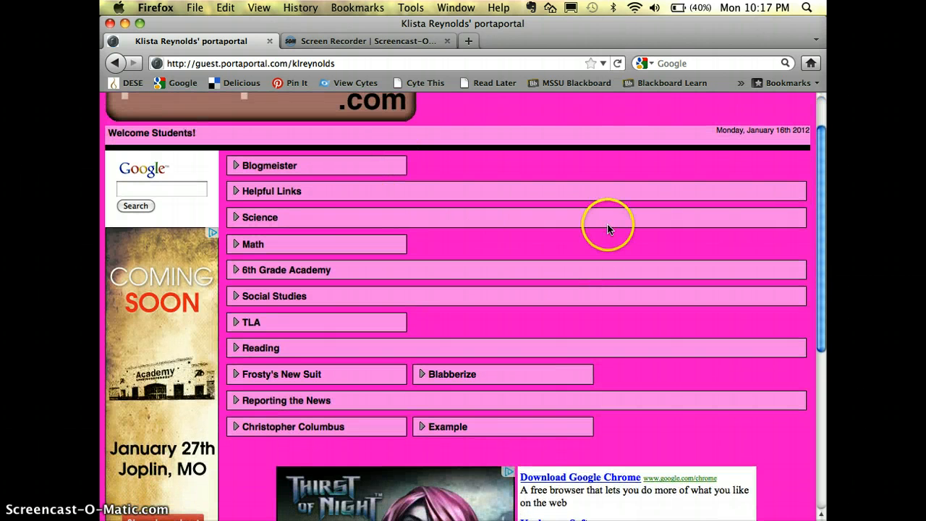
{"action": "mouse_move", "coordinate": [785, 197]}
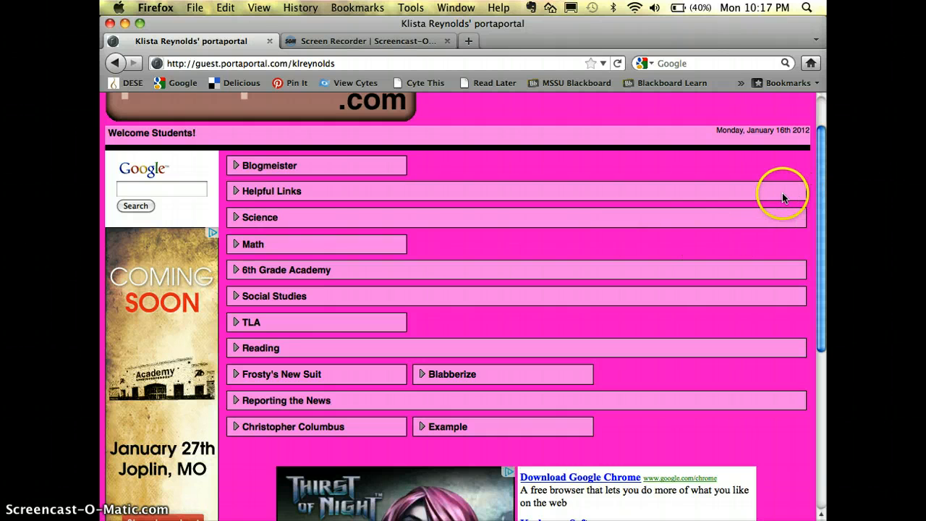
{"action": "mouse_move", "coordinate": [766, 194]}
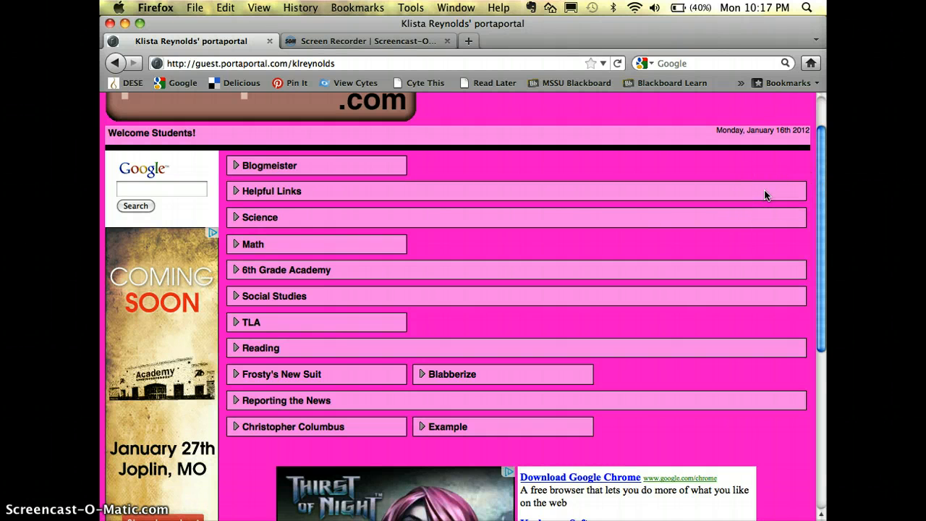
{"action": "left_click", "coordinate": [236, 217]}
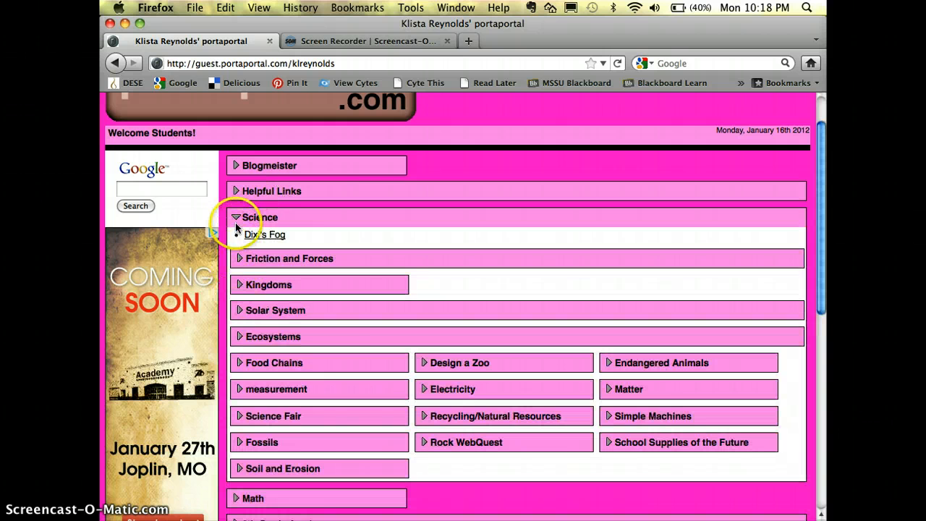
{"action": "left_click", "coordinate": [237, 217]}
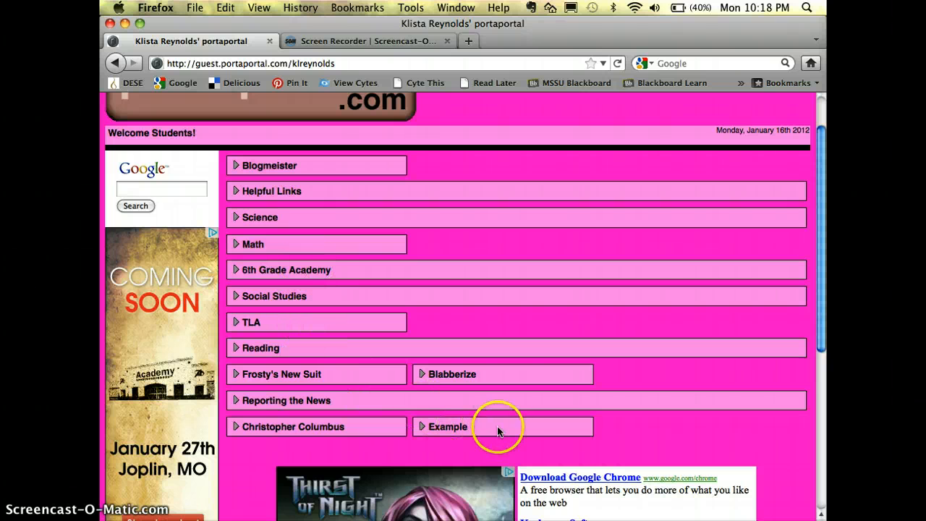
{"action": "mouse_move", "coordinate": [489, 434]}
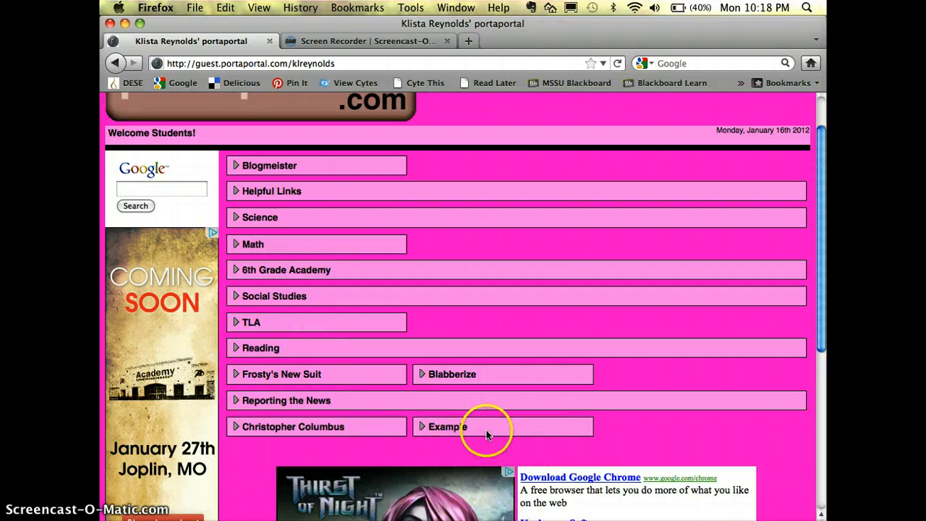
{"action": "mouse_move", "coordinate": [506, 418]}
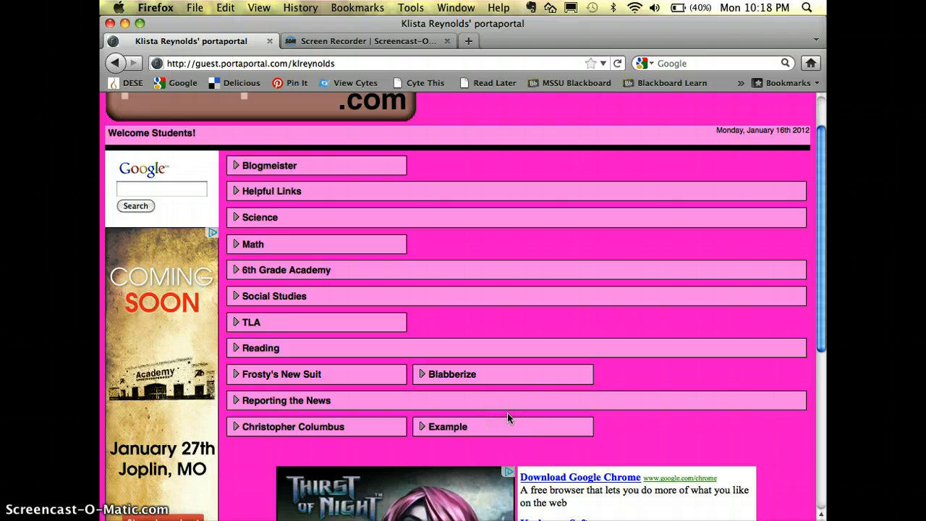
{"action": "scroll", "scroll_direction": "up", "scroll_amount": 3}
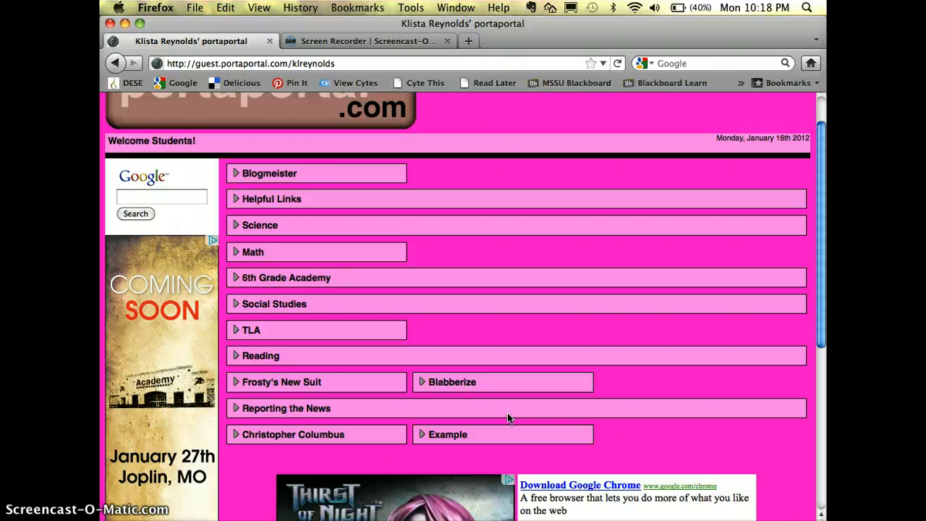
{"action": "mouse_move", "coordinate": [490, 418]}
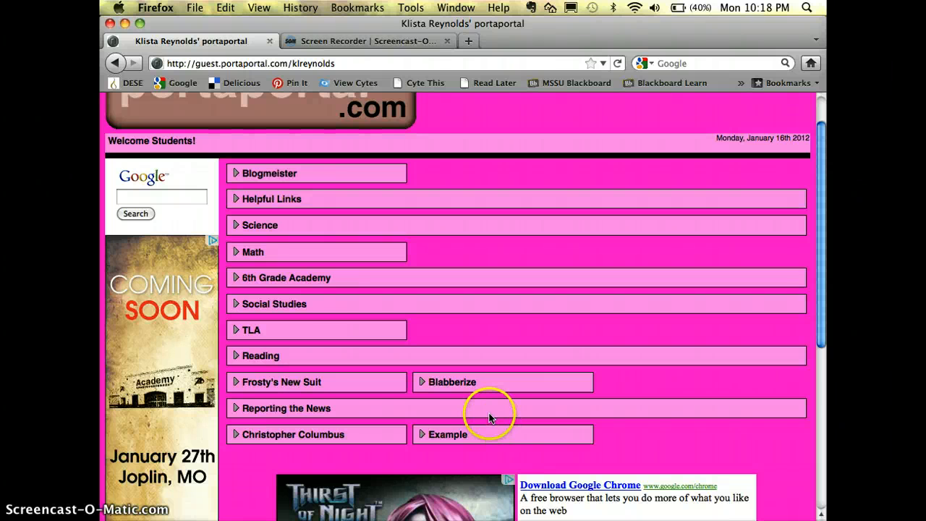
{"action": "mouse_move", "coordinate": [490, 418]}
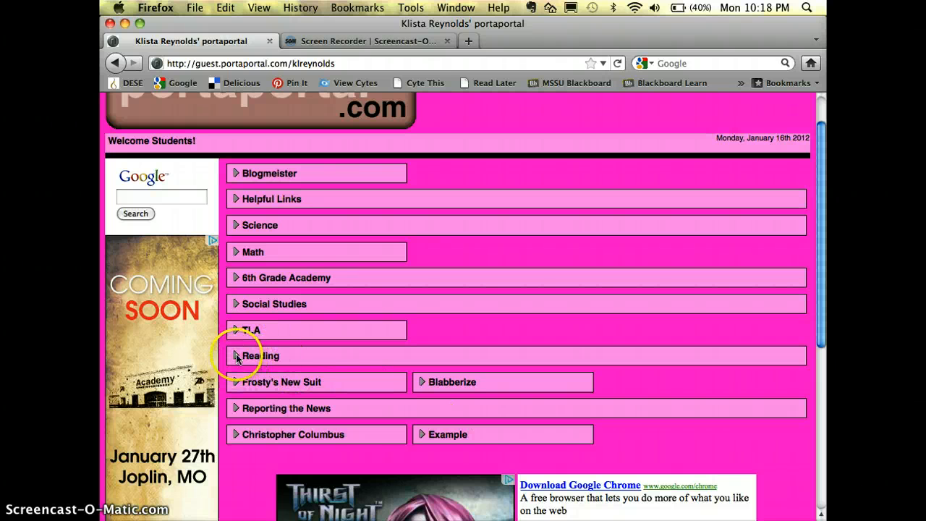
Expand Reading and Author's Purpose in Media, then open an advertising link
{"action": "left_click", "coordinate": [236, 355]}
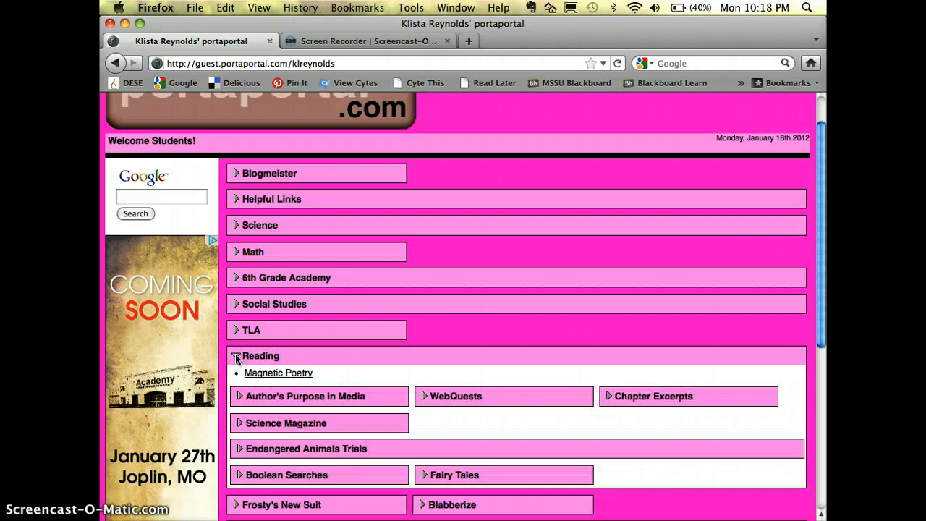
{"action": "mouse_move", "coordinate": [293, 360]}
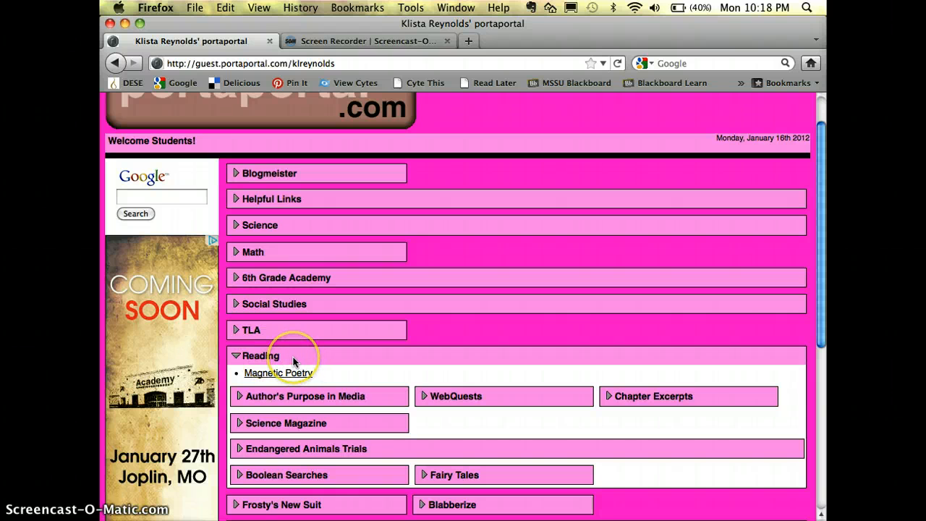
{"action": "mouse_move", "coordinate": [289, 384]}
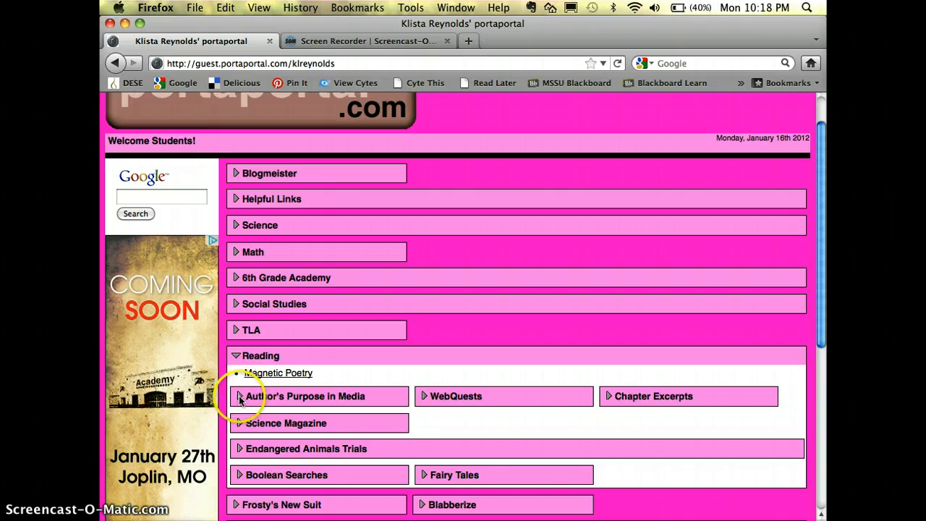
{"action": "left_click", "coordinate": [239, 396]}
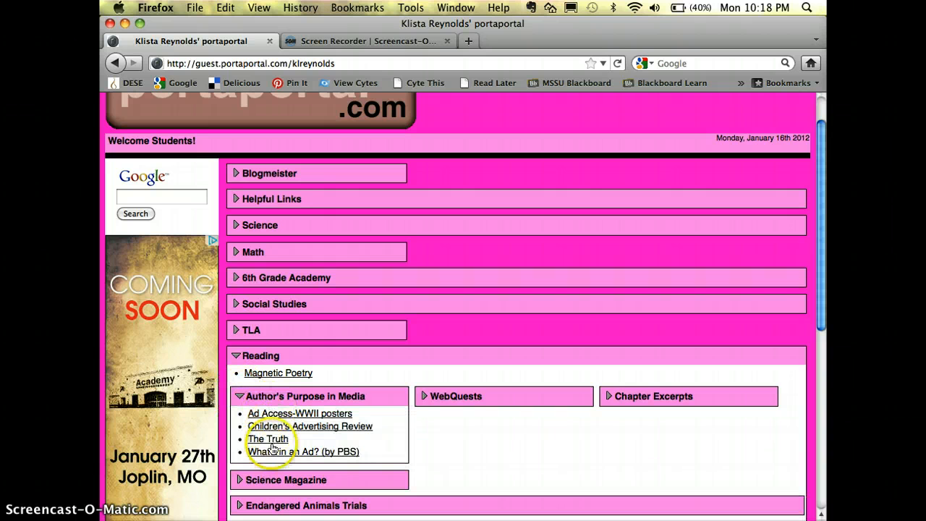
{"action": "left_click", "coordinate": [303, 452]}
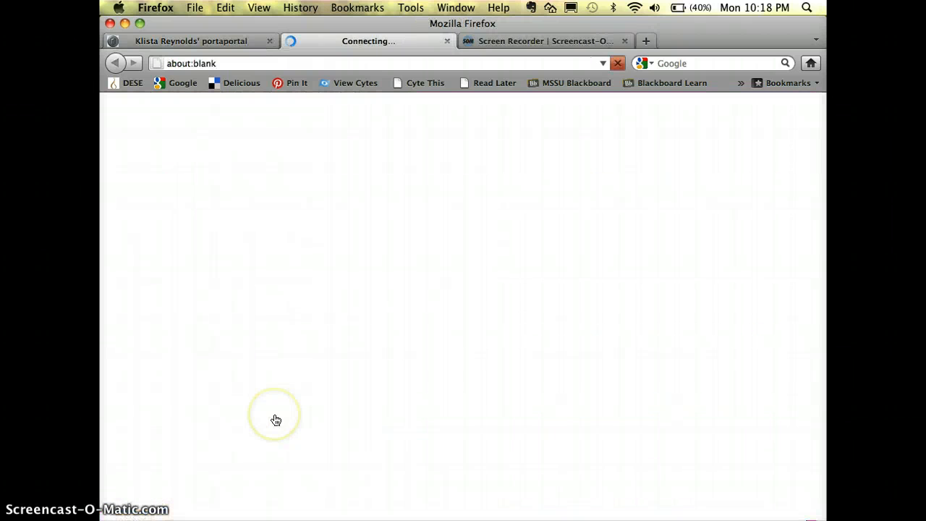